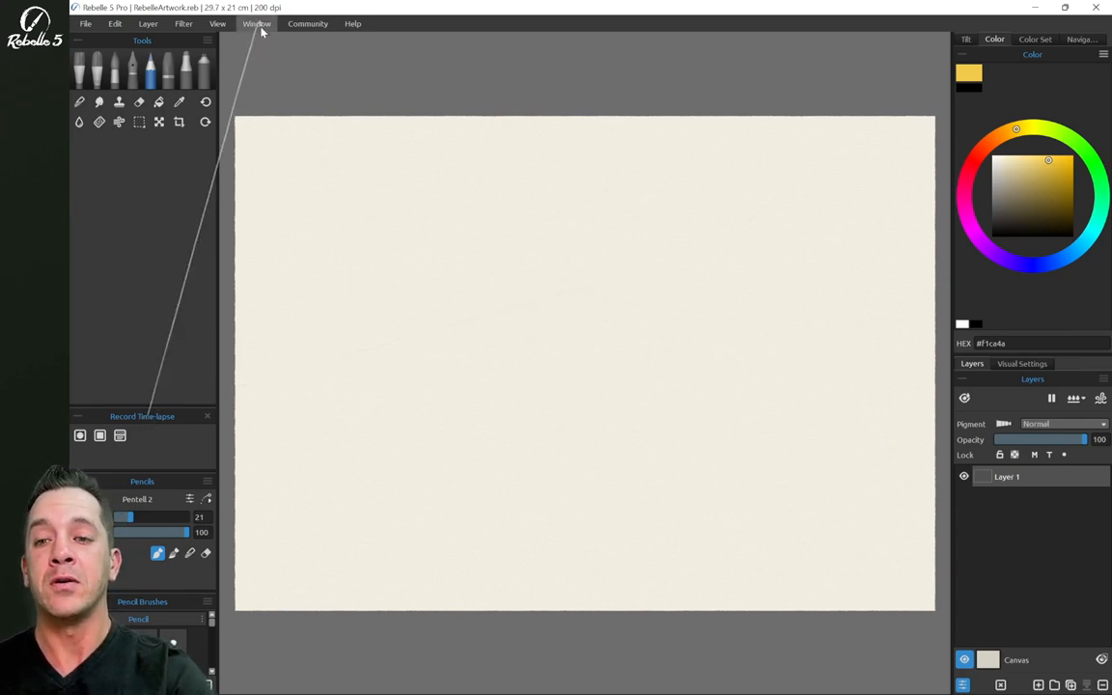
Move the Mixing Palette to the top centre, close it, then restore the saved panel layout
click(257, 23)
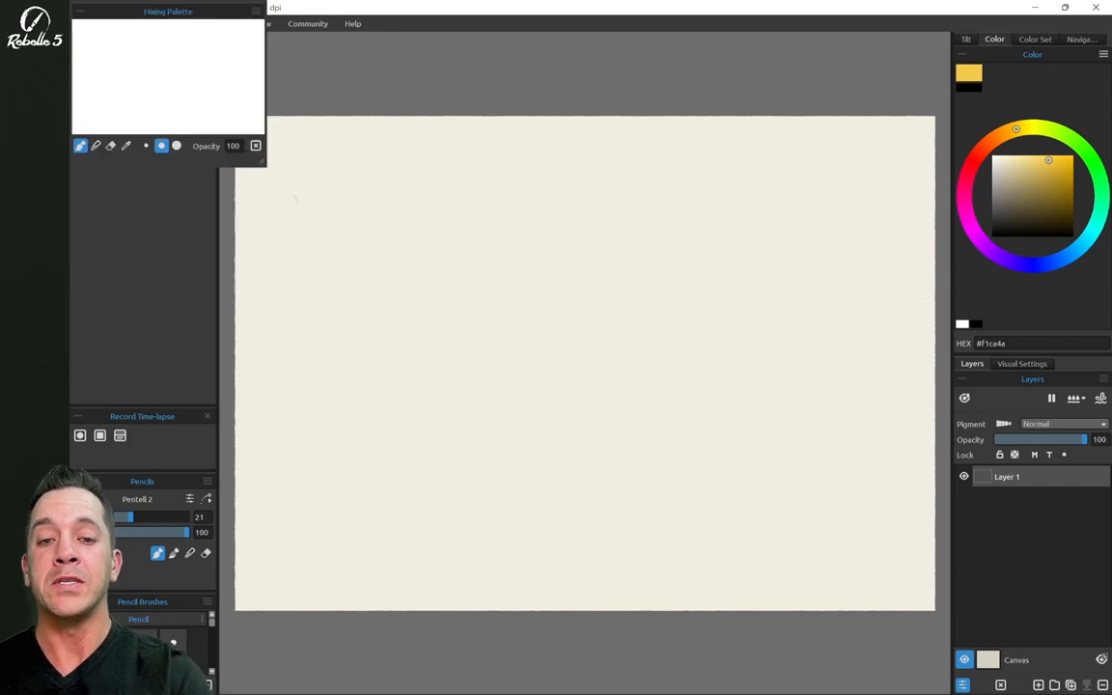
drag(168, 12, 610, 52)
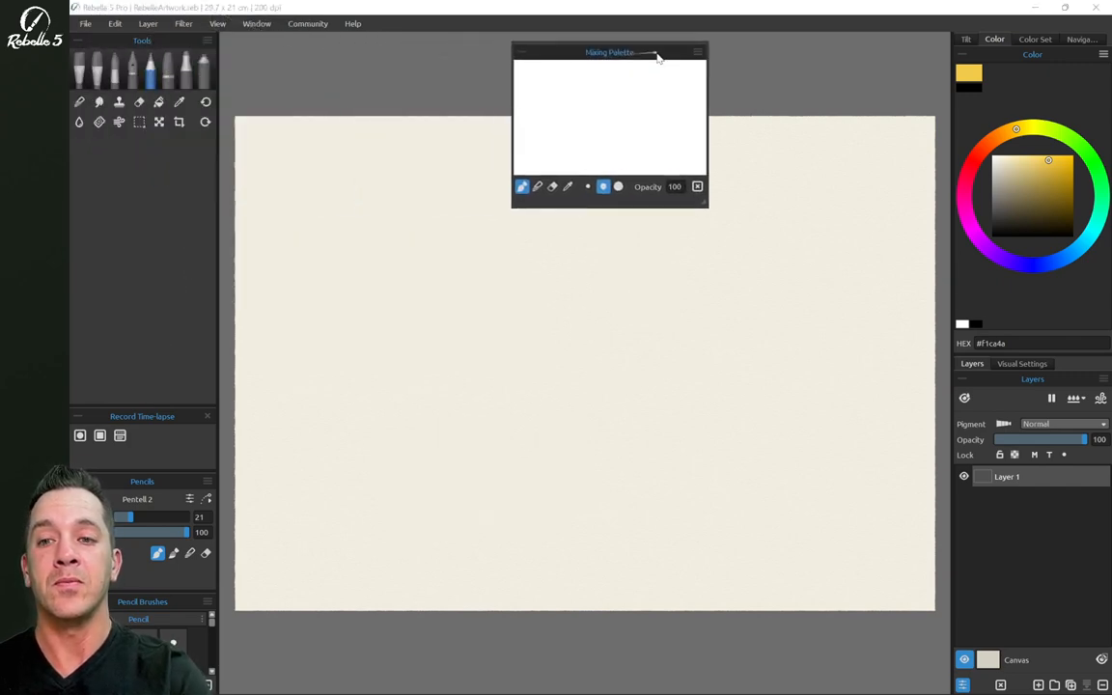
click(257, 23)
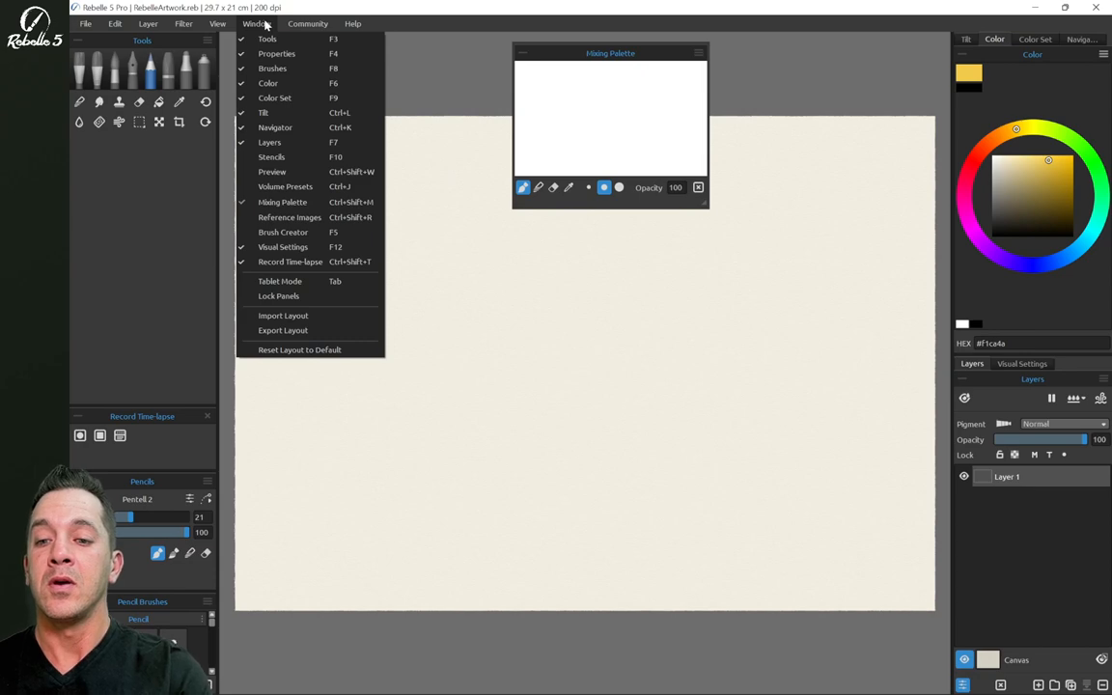
mouse_move(313, 143)
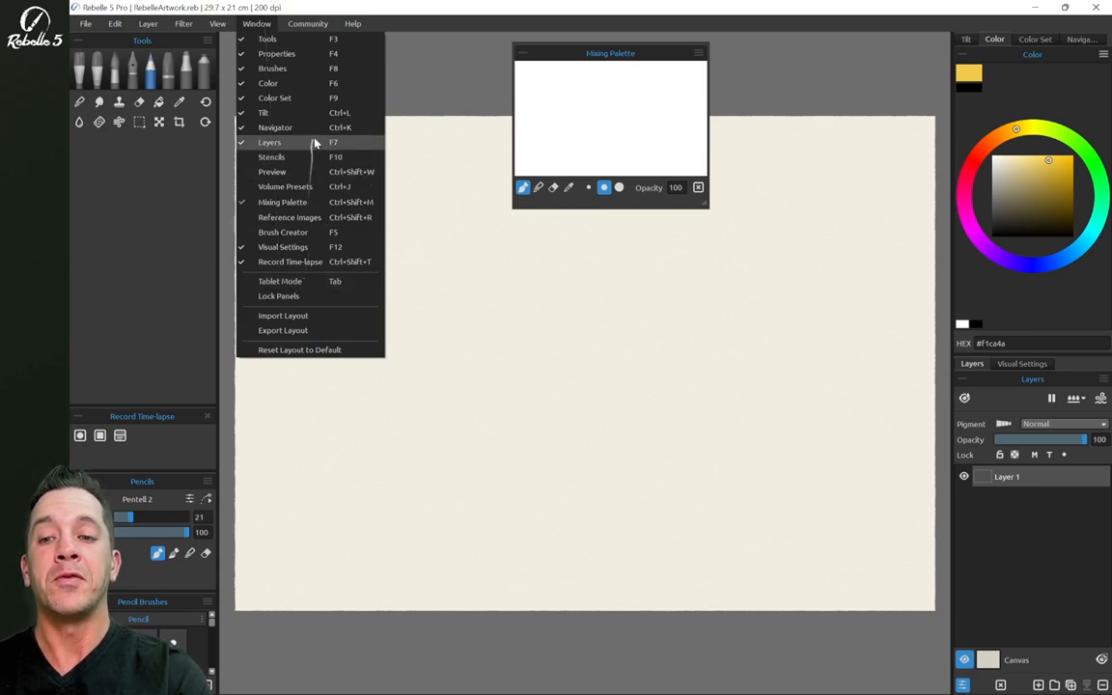
mouse_move(630, 54)
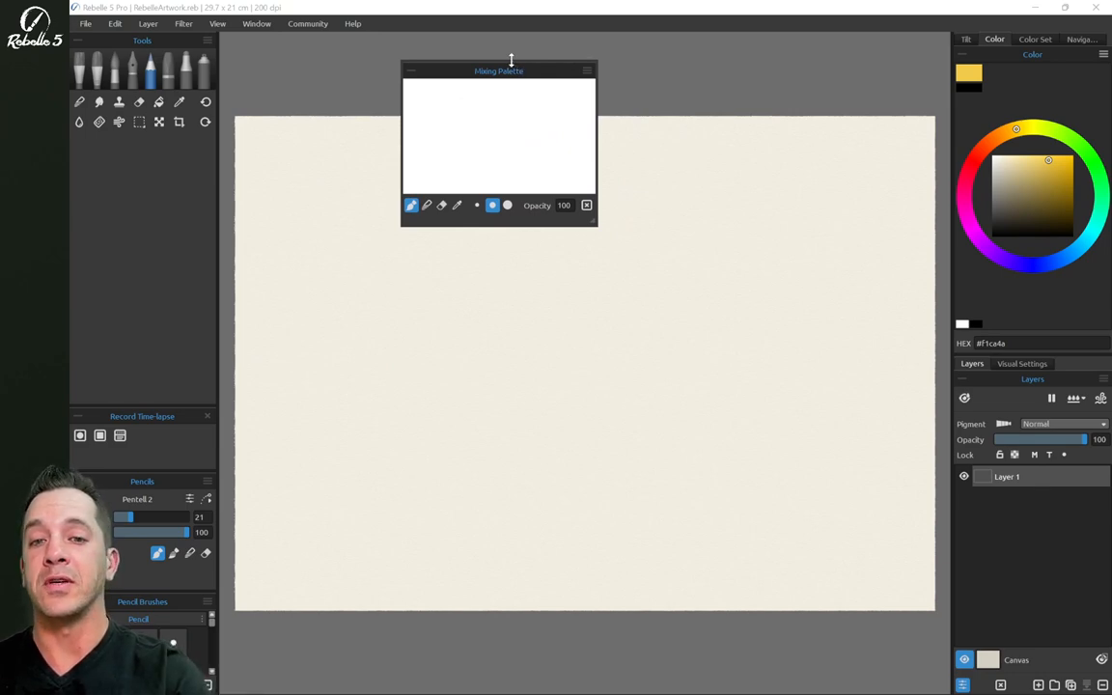
click(587, 69)
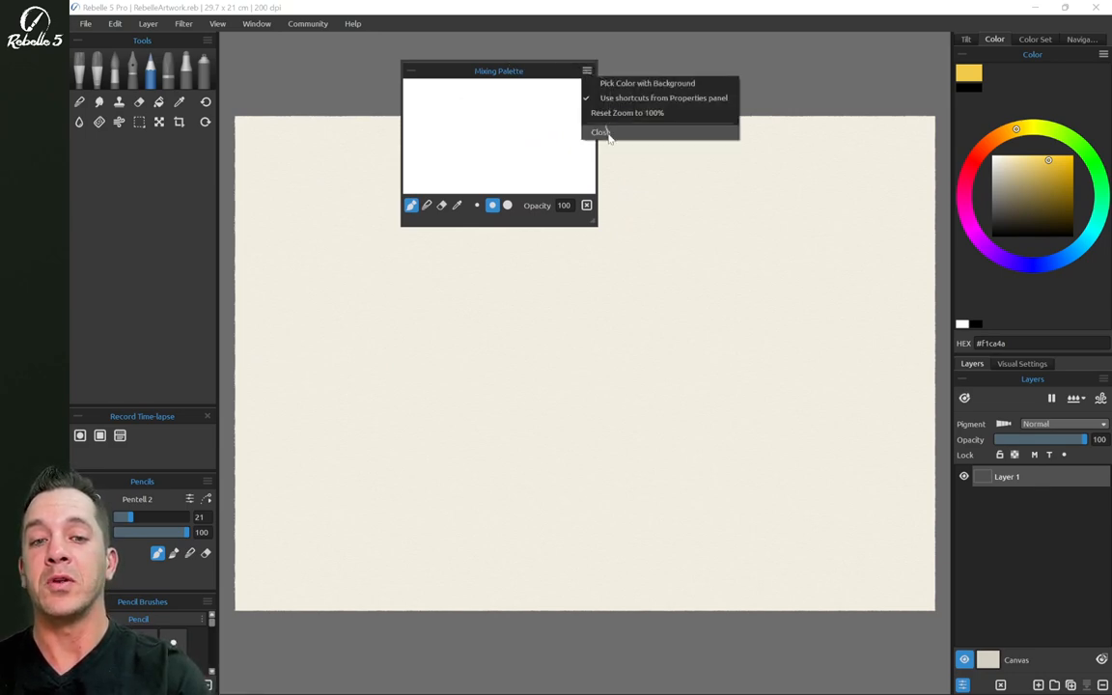
click(256, 23)
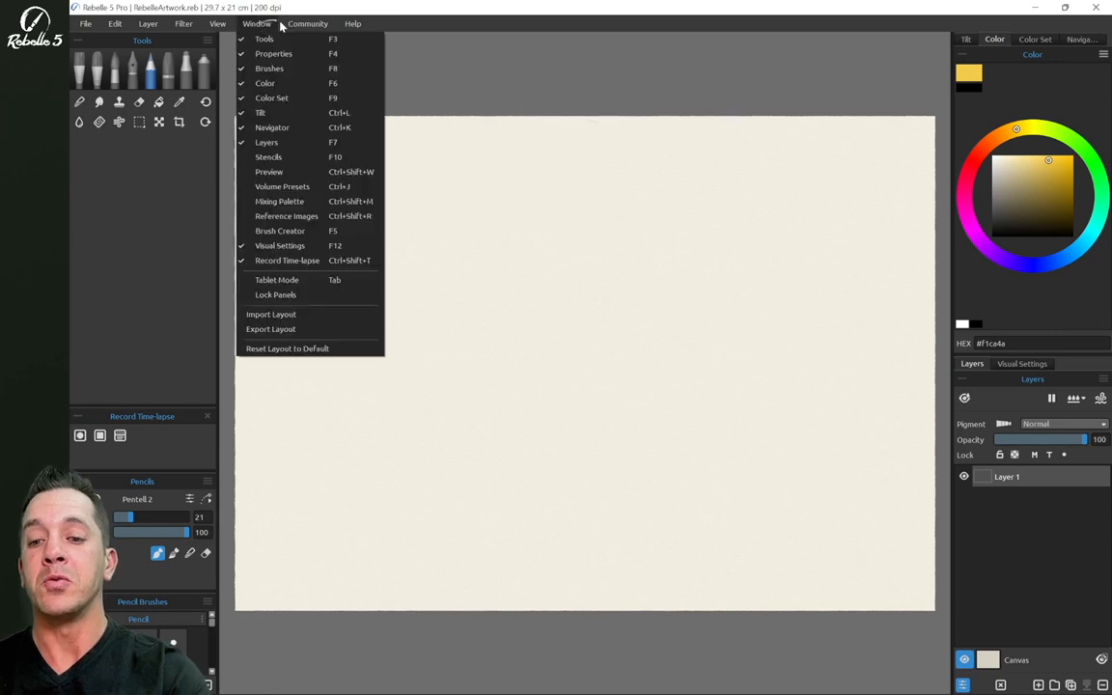
click(313, 358)
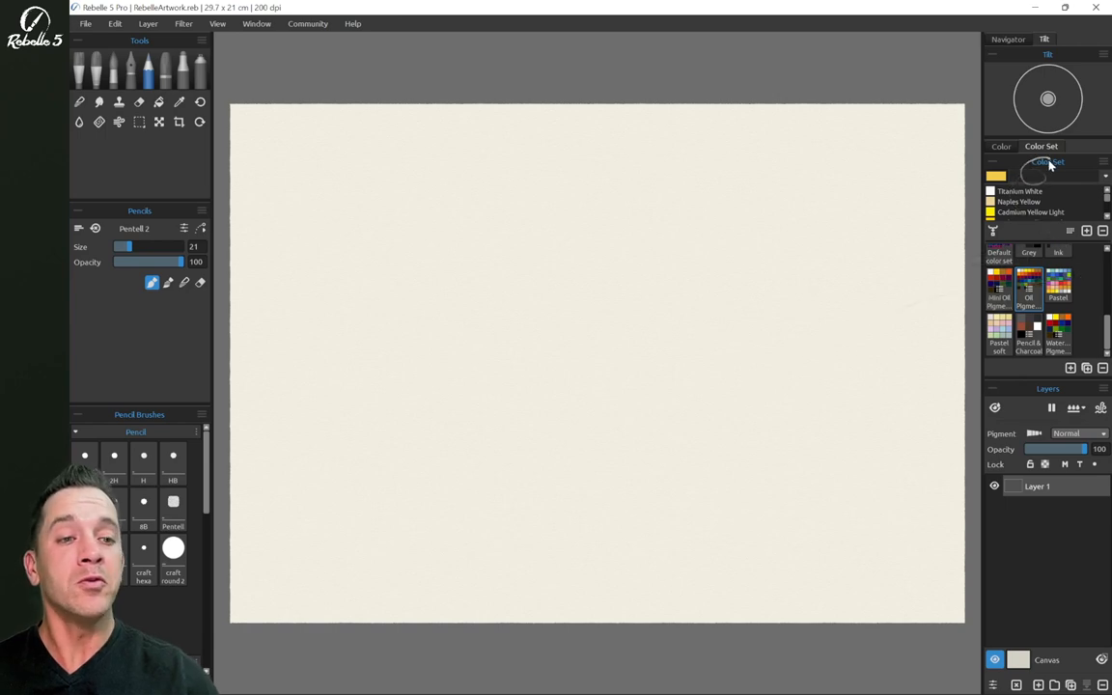
mouse_move(1047, 170)
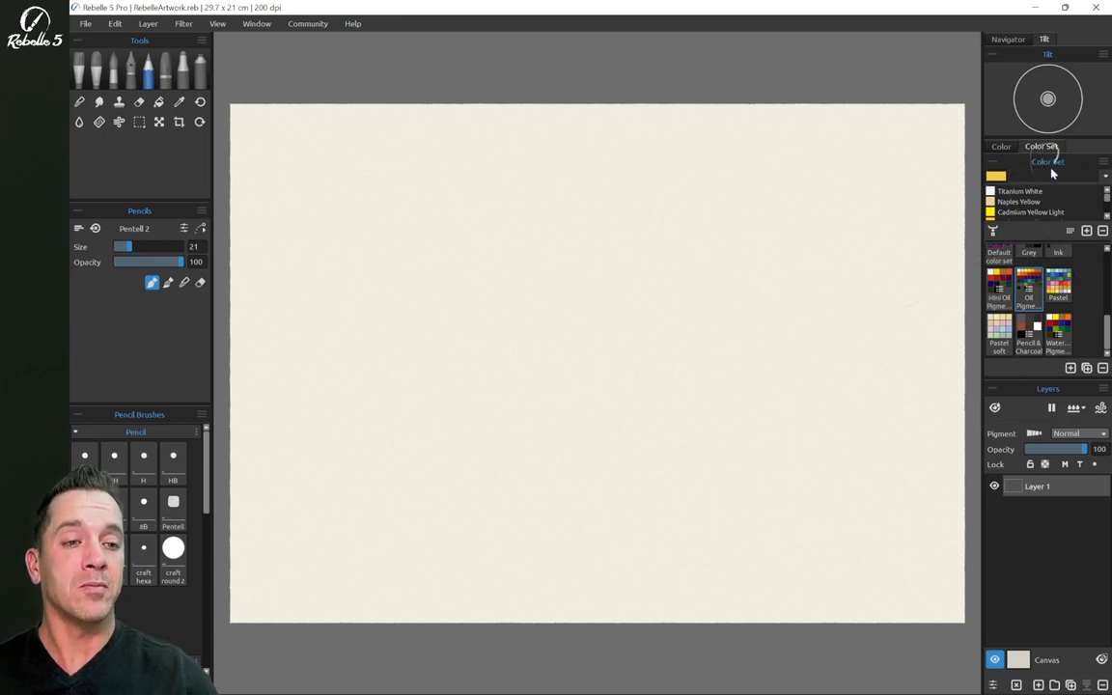
mouse_move(1047, 139)
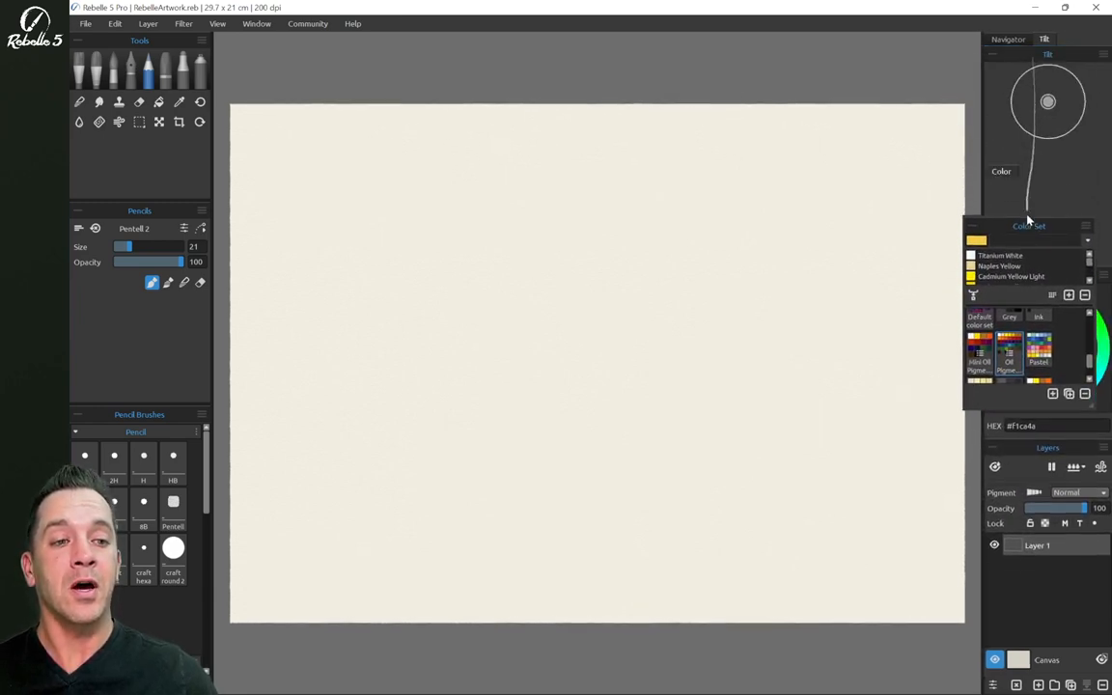
Float the Color Set panel over the canvas centre and close it from its panel menu
drag(1027, 226, 421, 222)
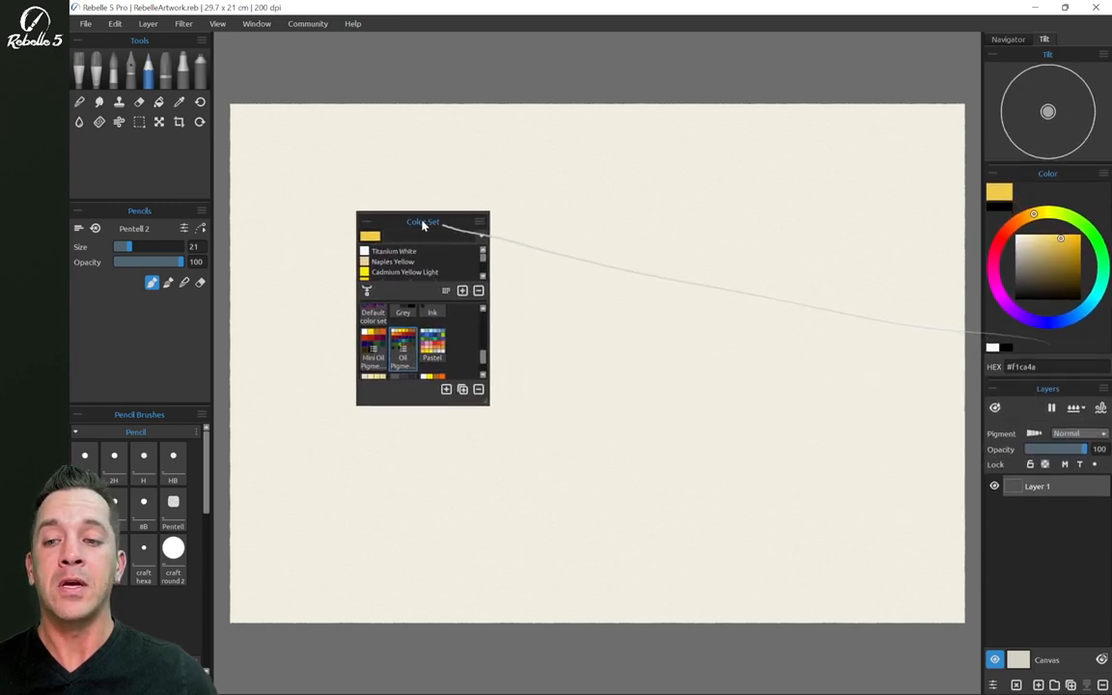
drag(421, 222, 602, 242)
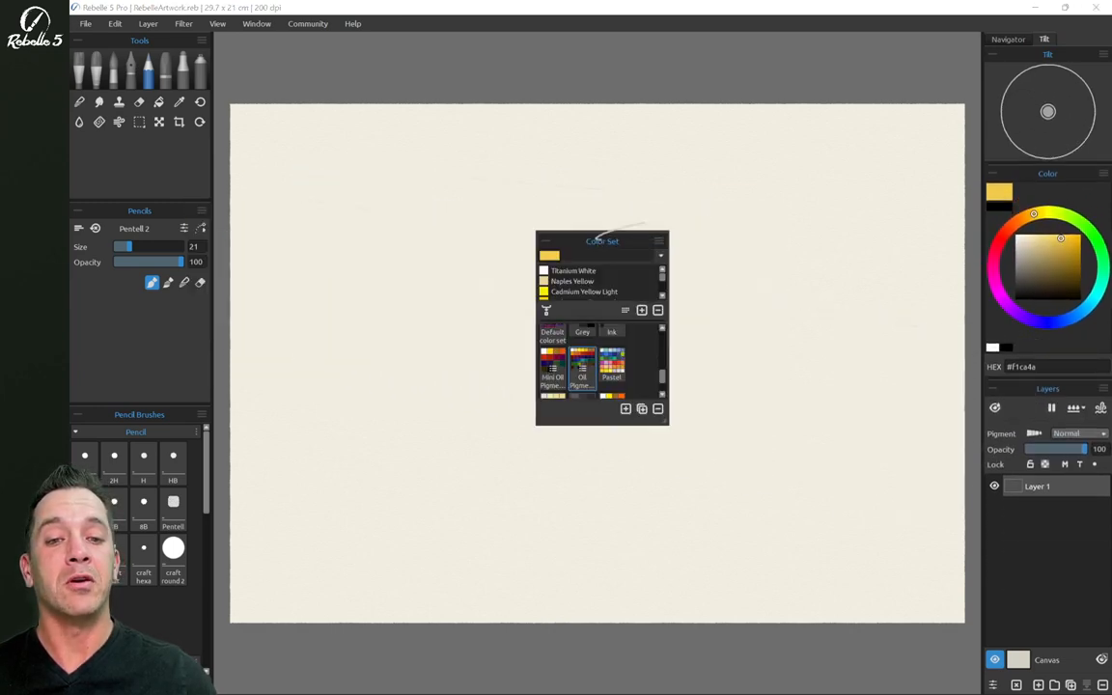
click(660, 241)
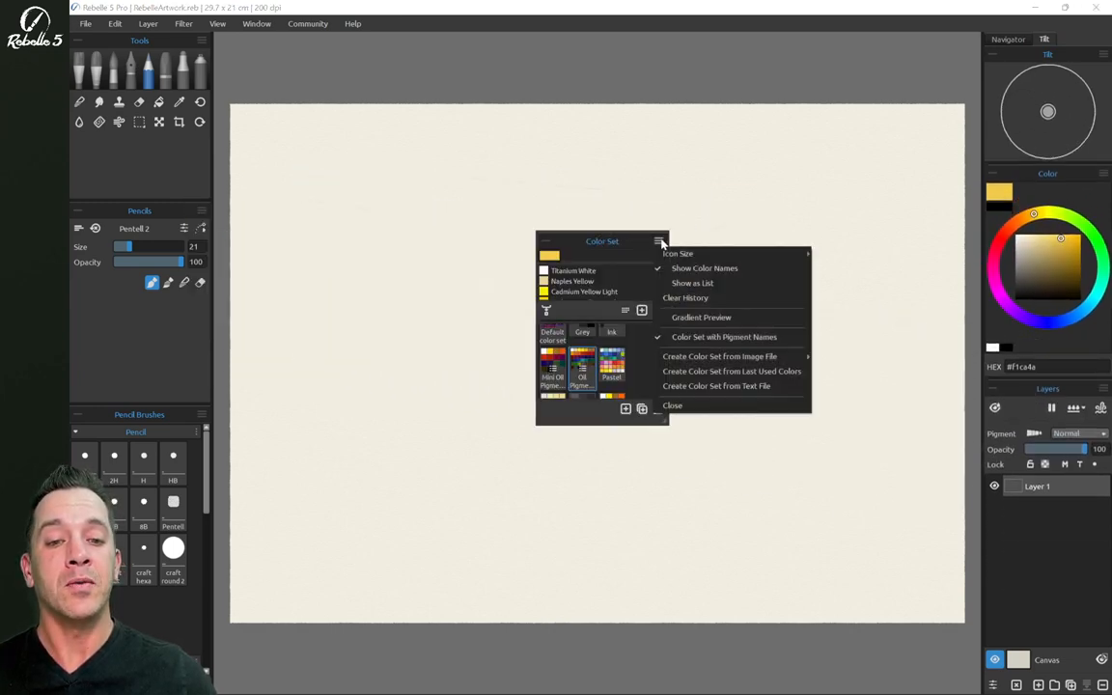
mouse_move(672, 405)
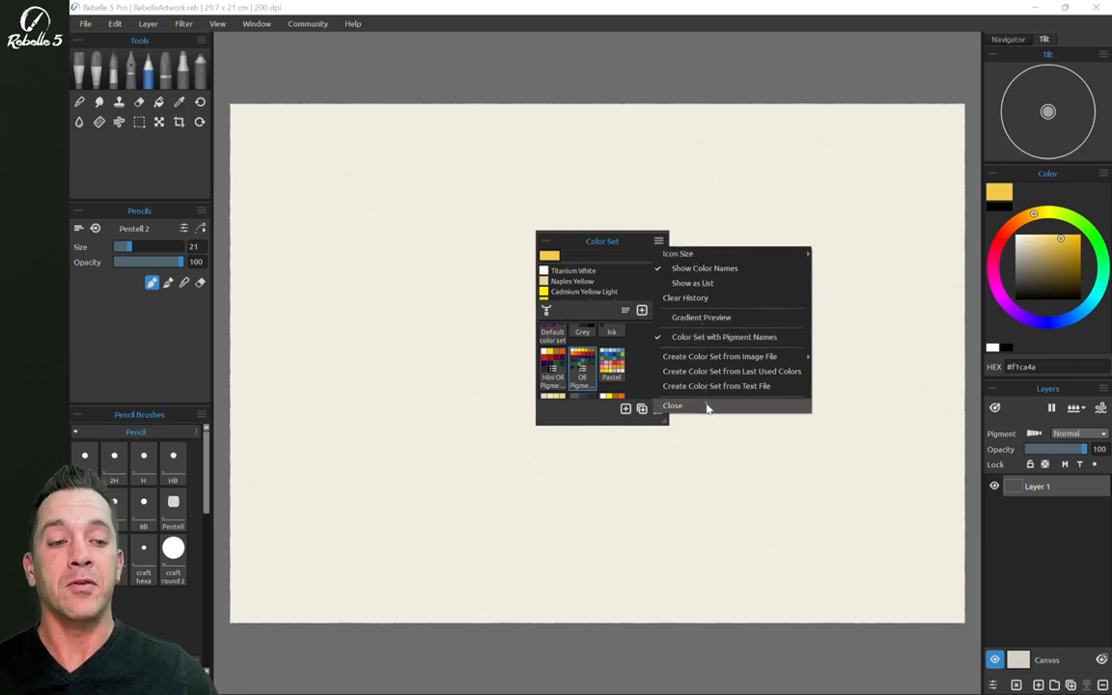
click(672, 405)
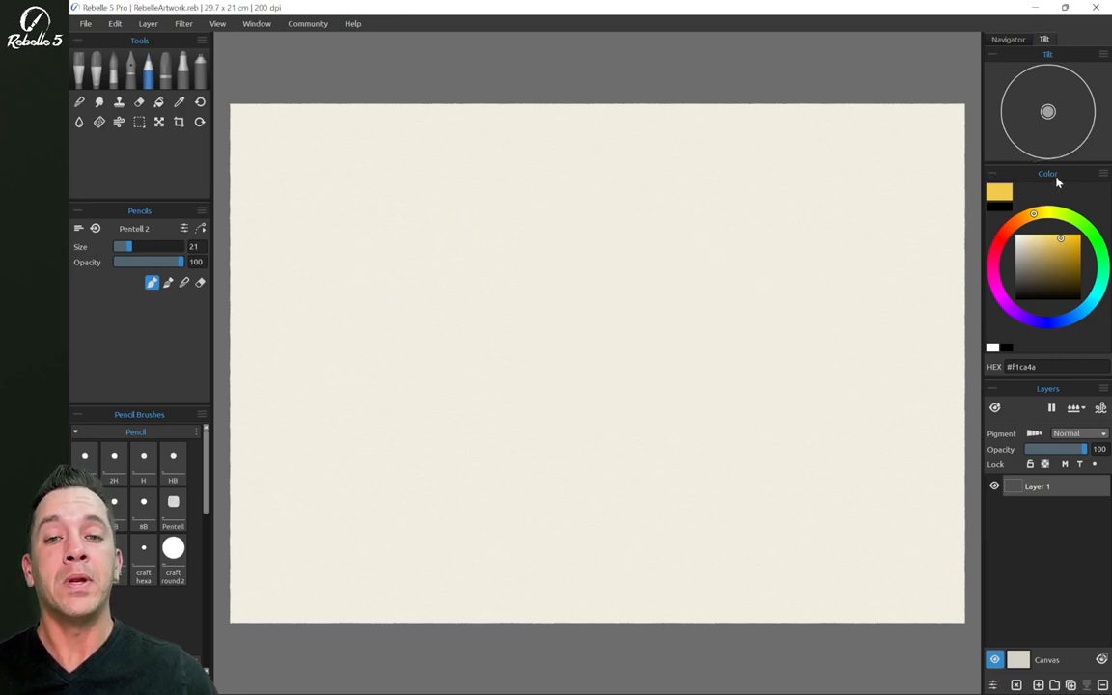
Reopen Color Set from the Window menu and dock it back beside the Color panel
click(257, 23)
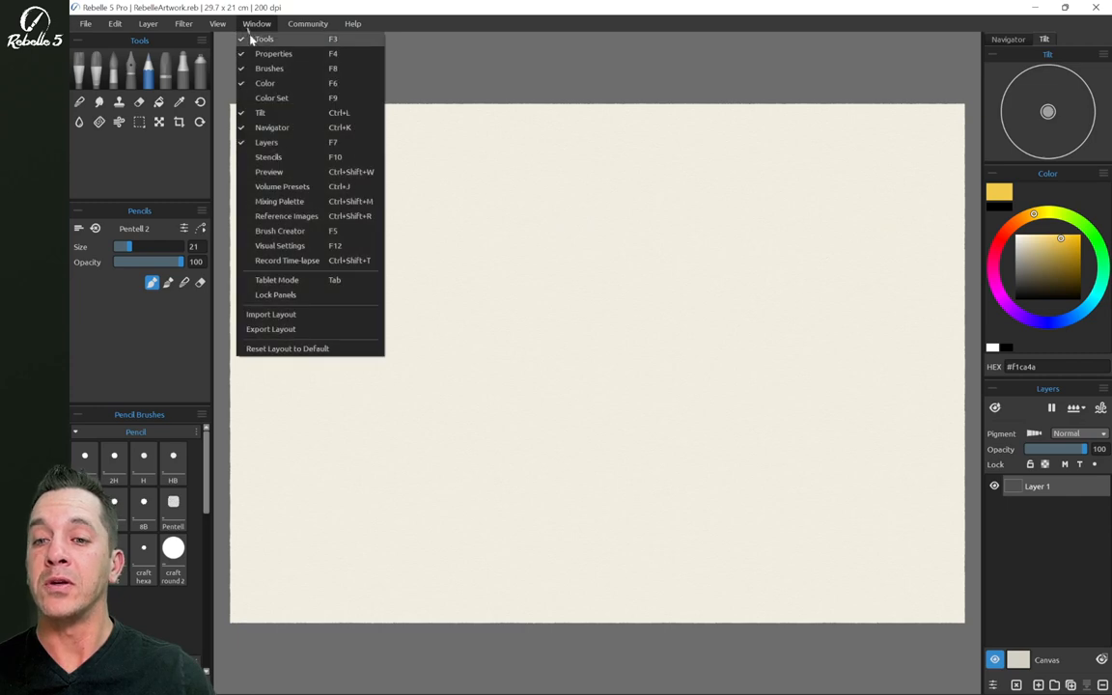
click(270, 96)
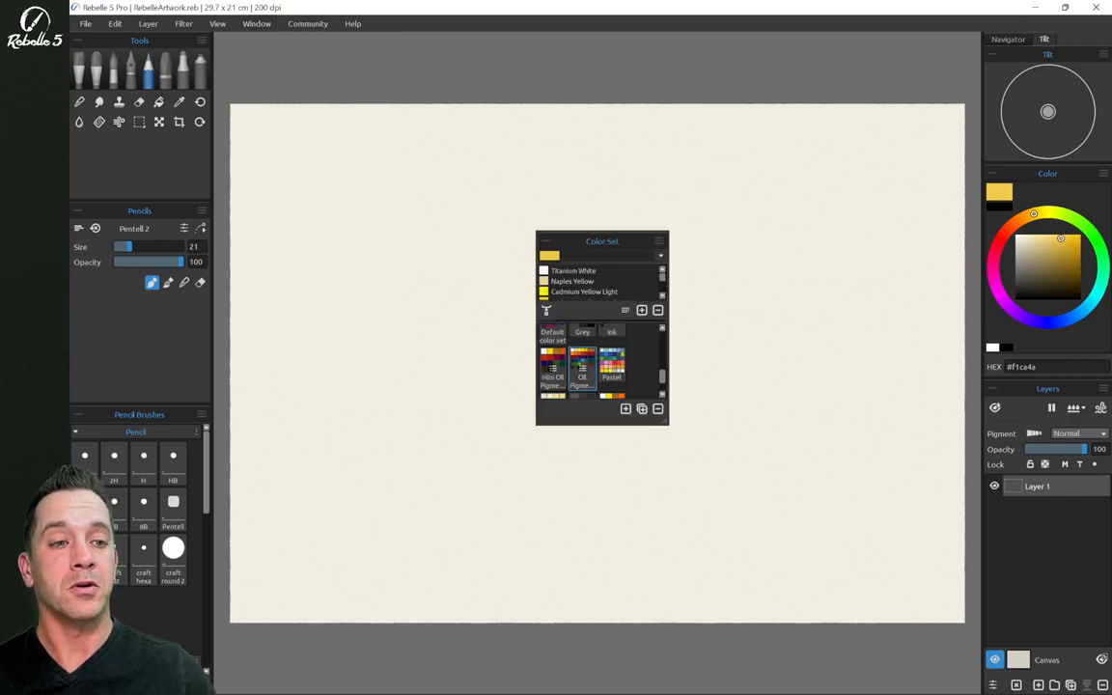
drag(602, 241, 1004, 194)
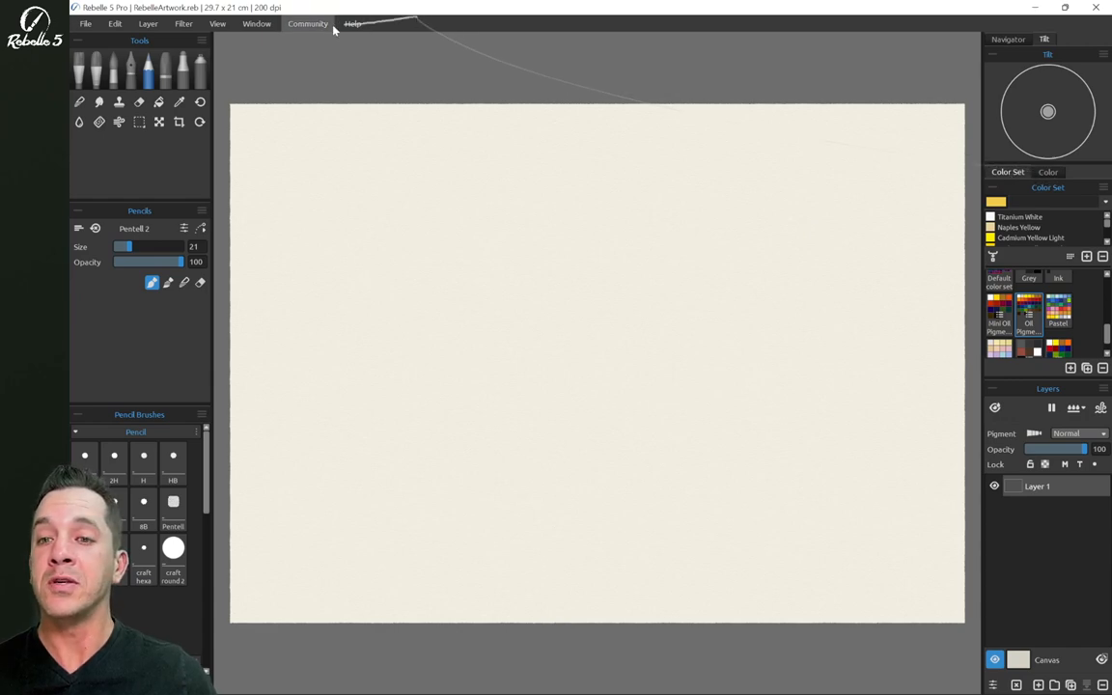
Float the Color Set panel over the canvas and check its panel options
click(256, 24)
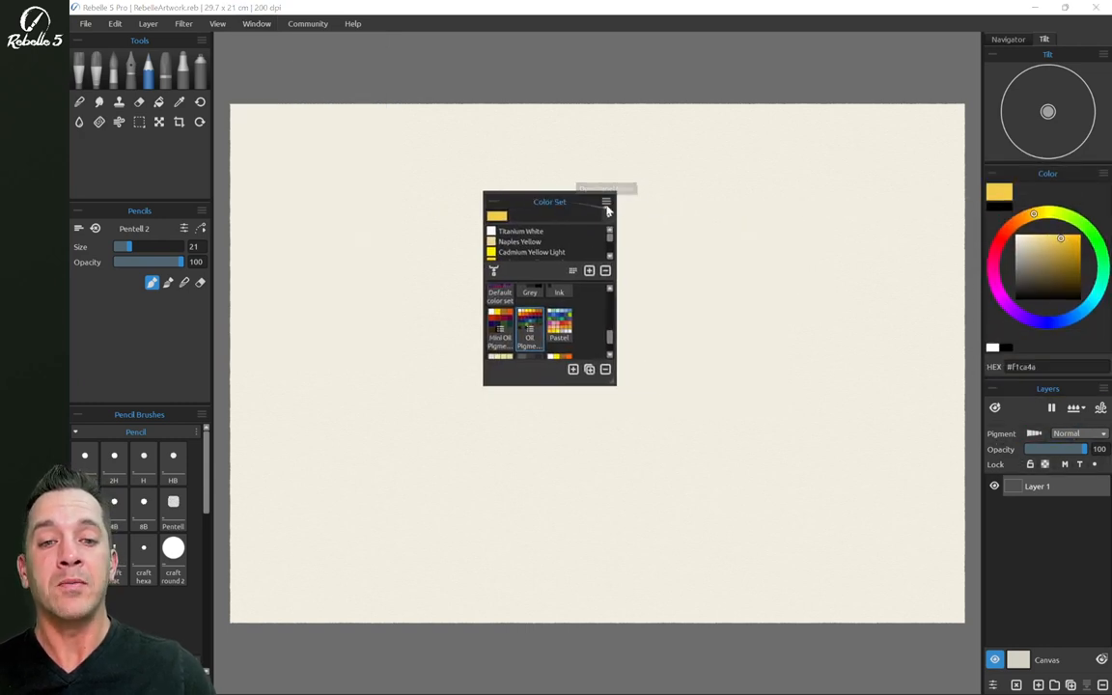
mouse_move(606, 205)
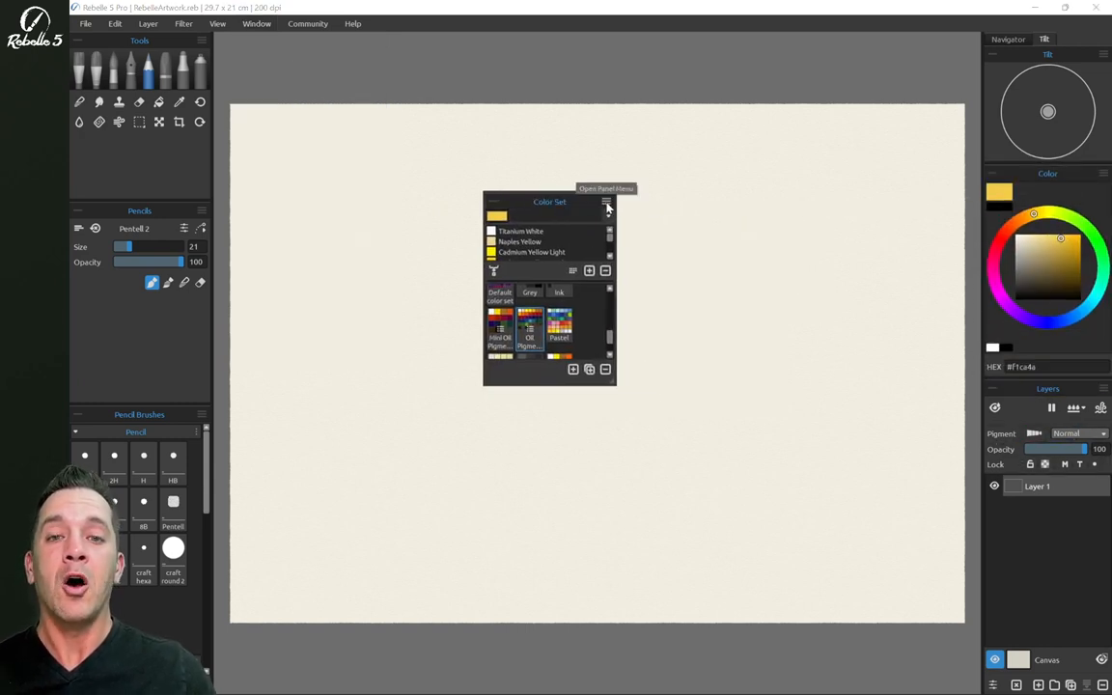
click(607, 203)
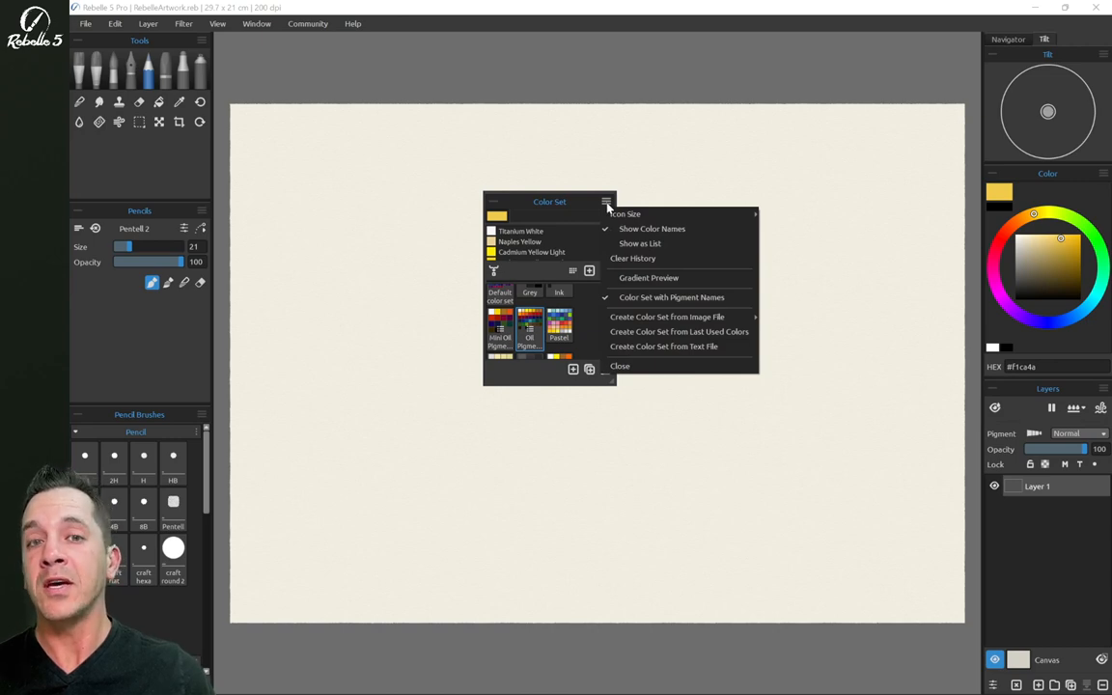
mouse_move(679, 332)
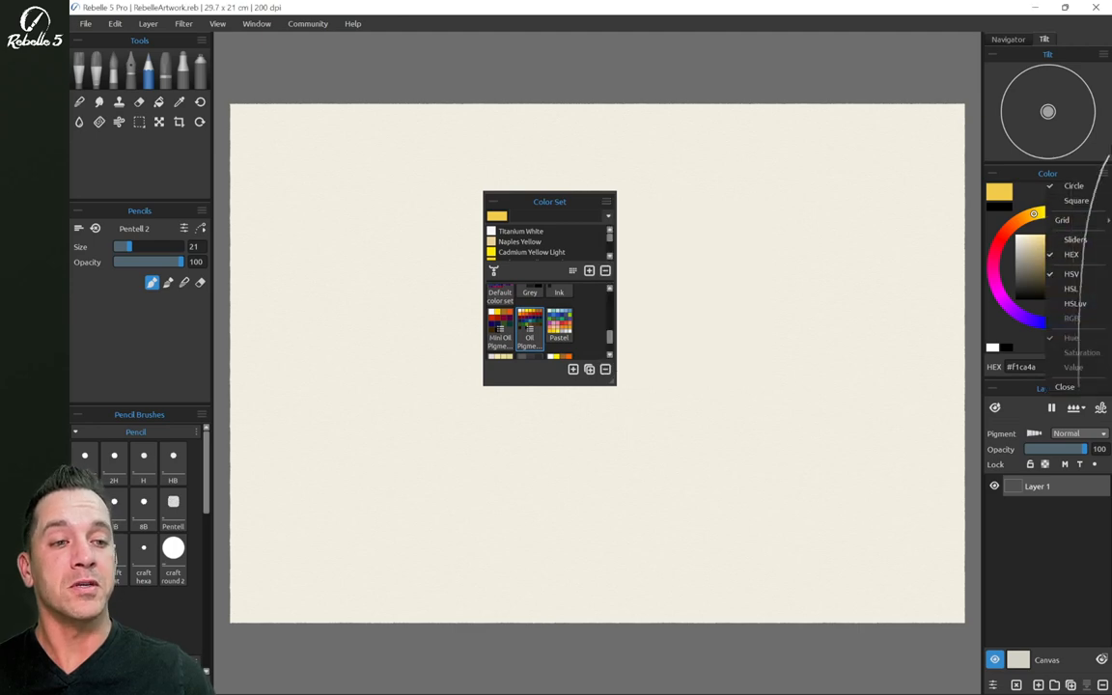
mouse_move(1105, 170)
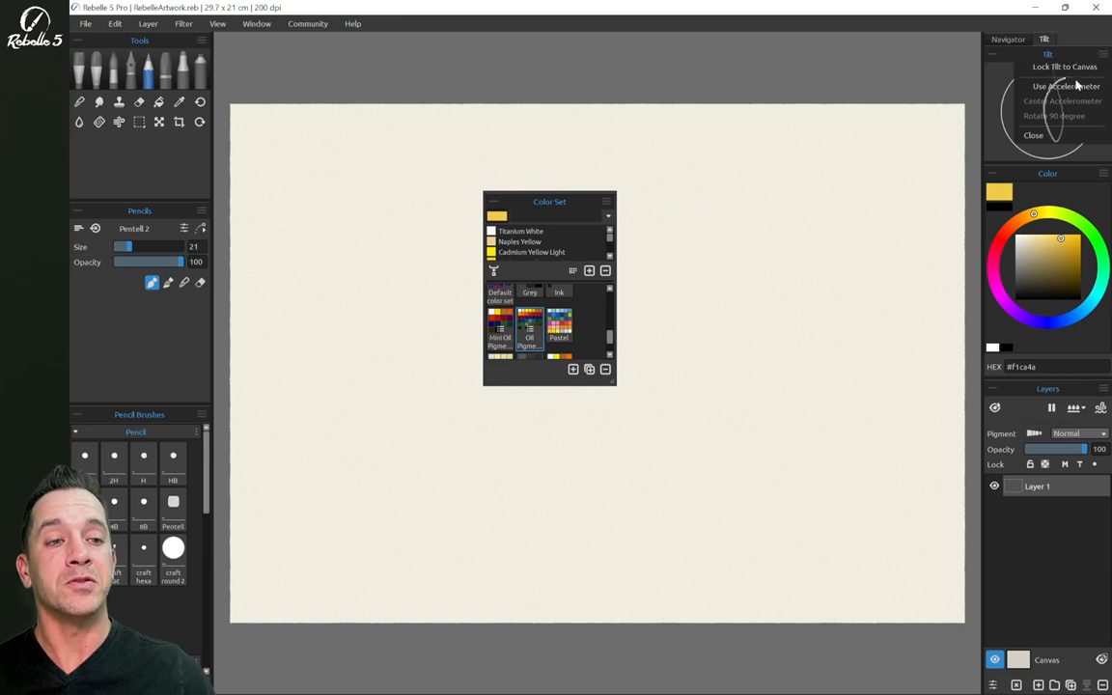
click(606, 203)
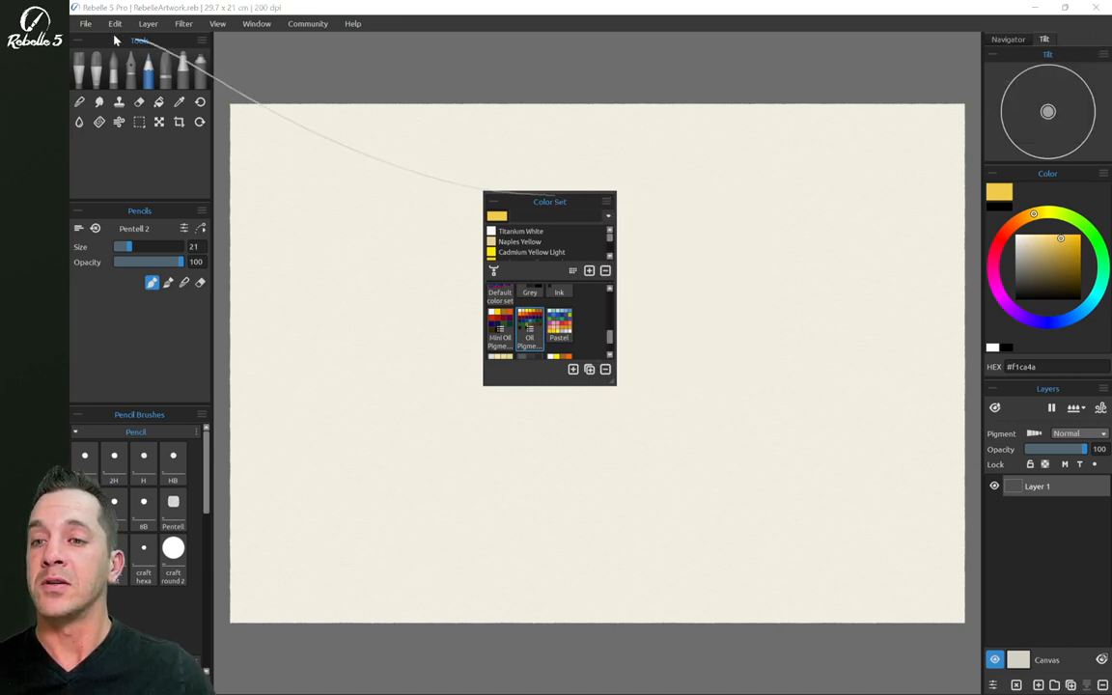
In Preferences raise Interface Scale to 150%, apply it, then restore it to 100%
click(116, 23)
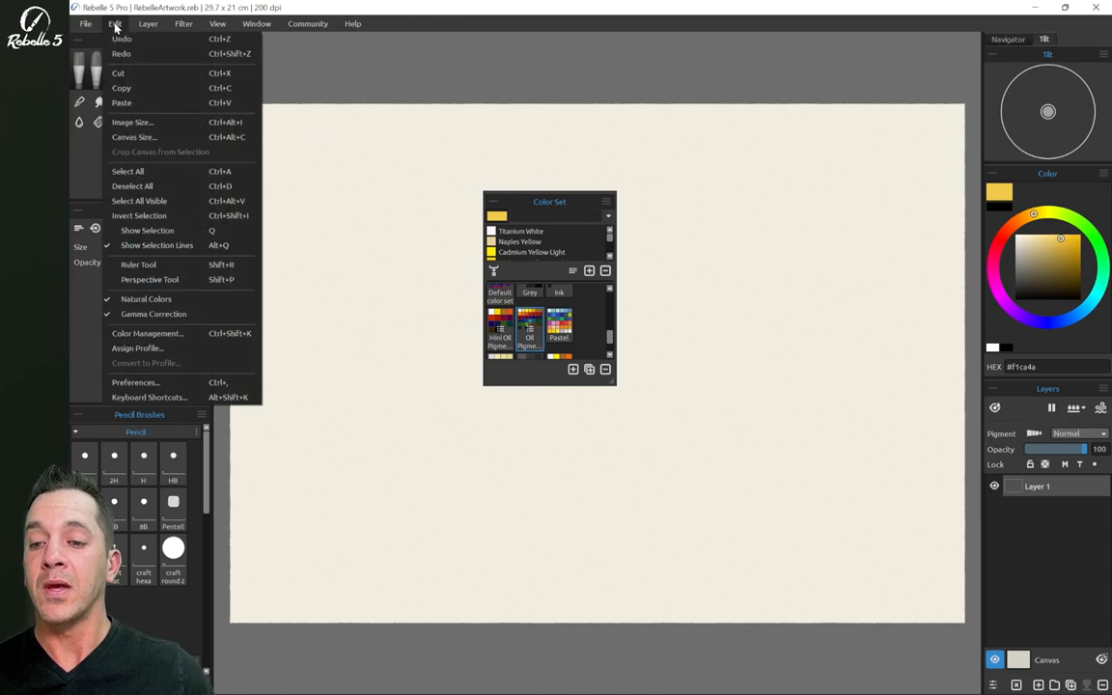
click(136, 382)
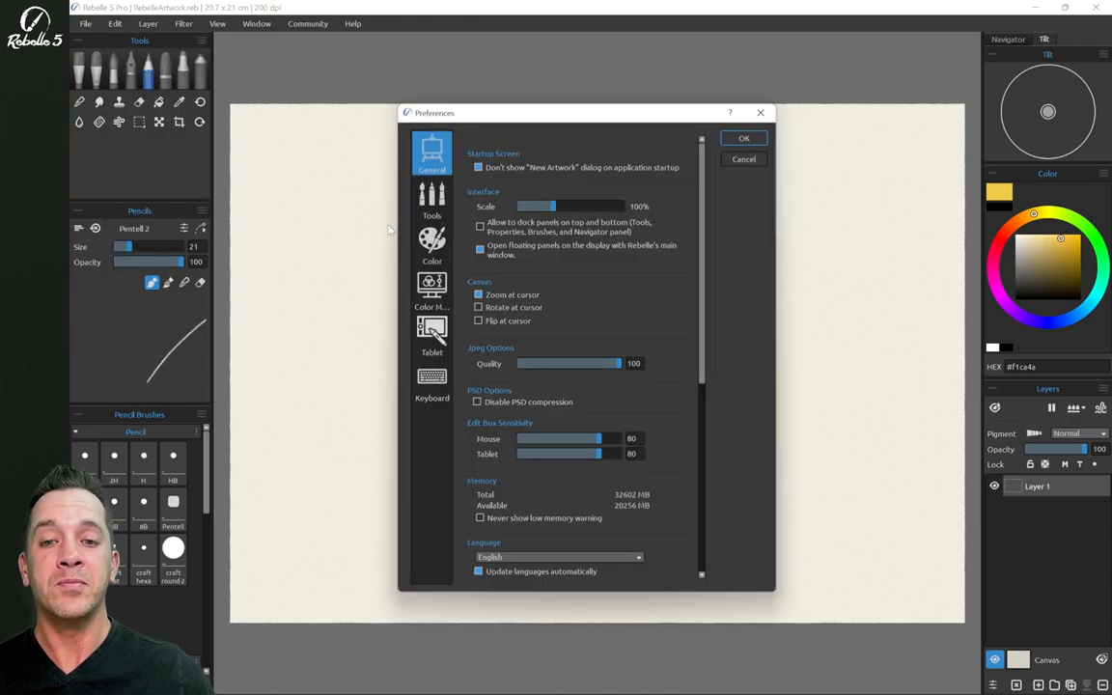
mouse_move(558, 206)
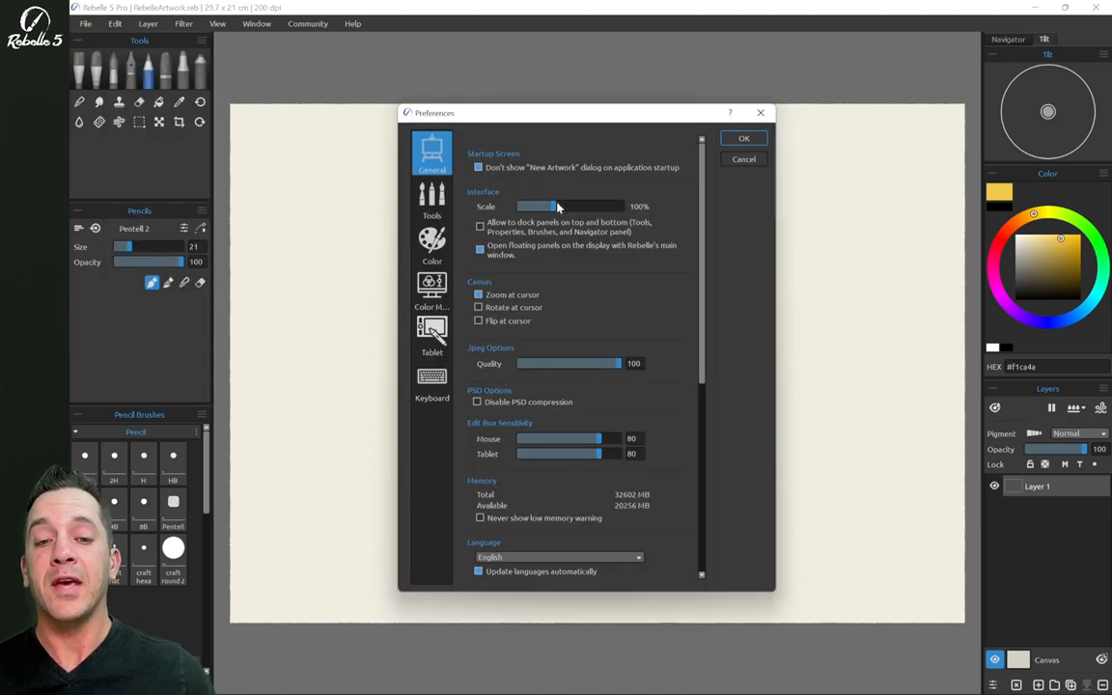
drag(543, 207, 587, 207)
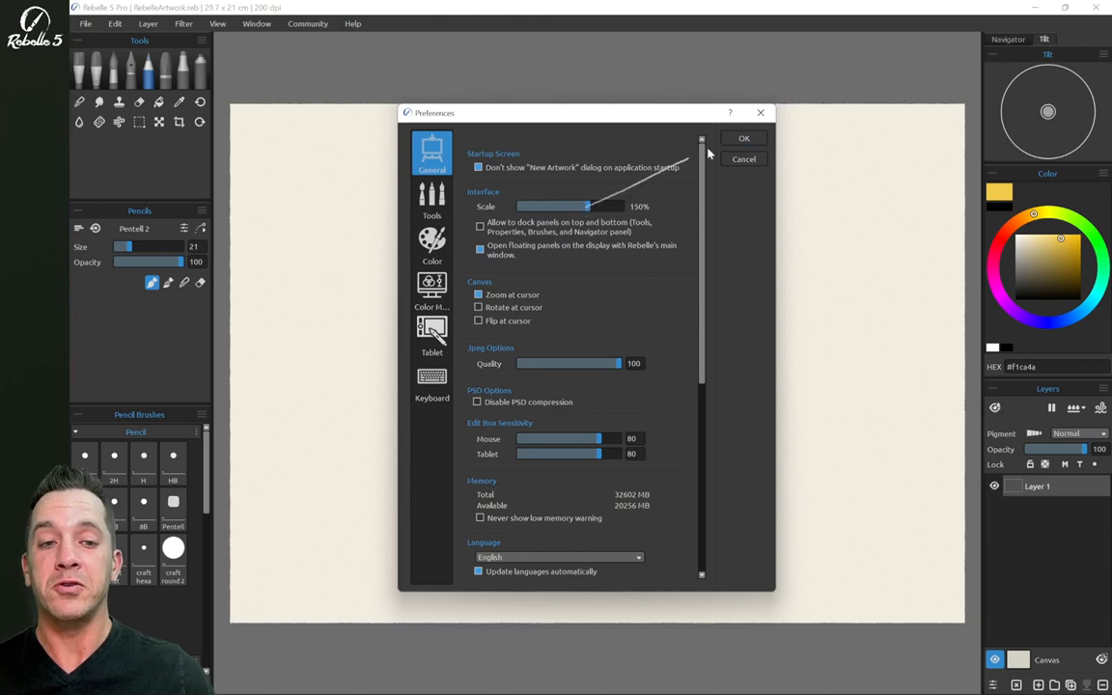
click(743, 139)
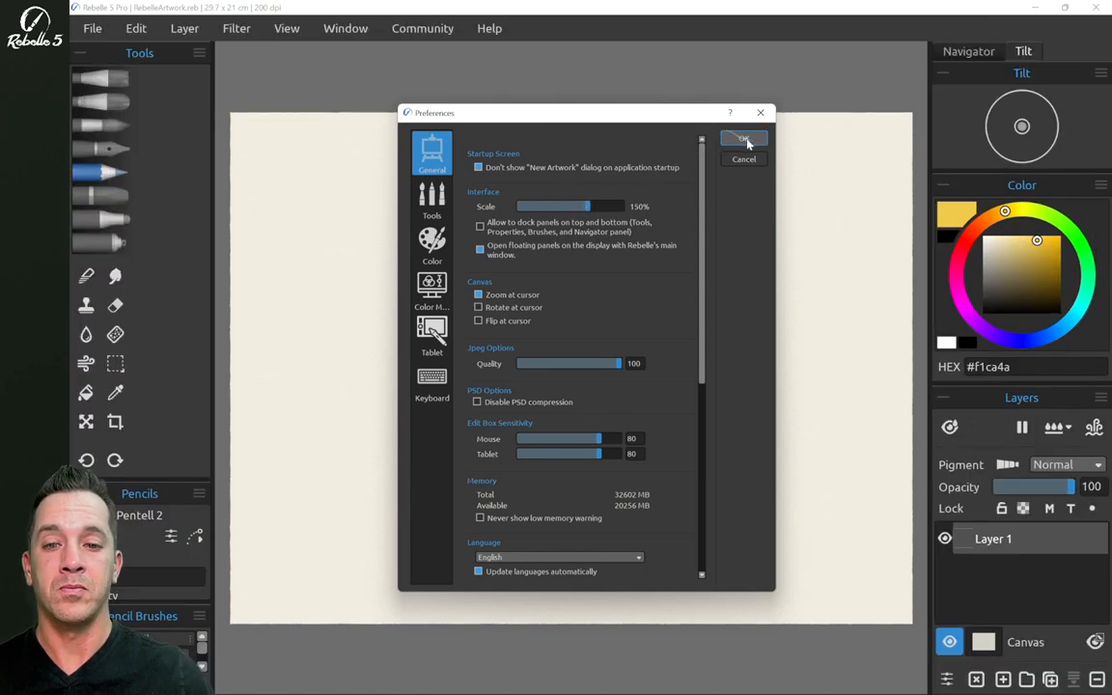
click(743, 139)
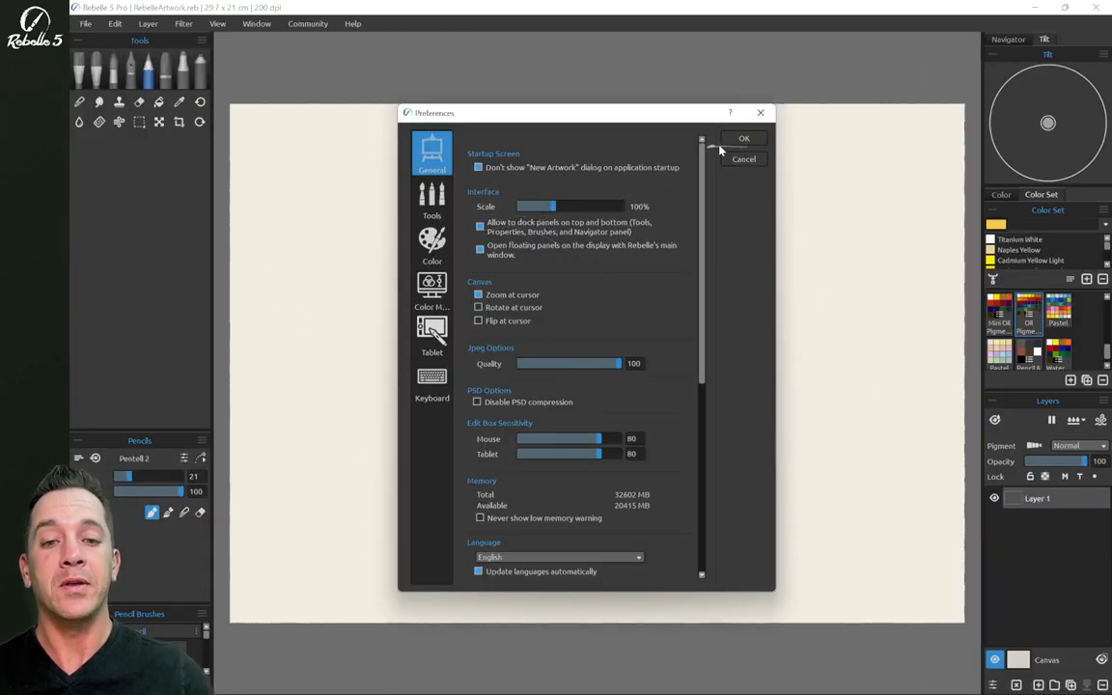
click(743, 139)
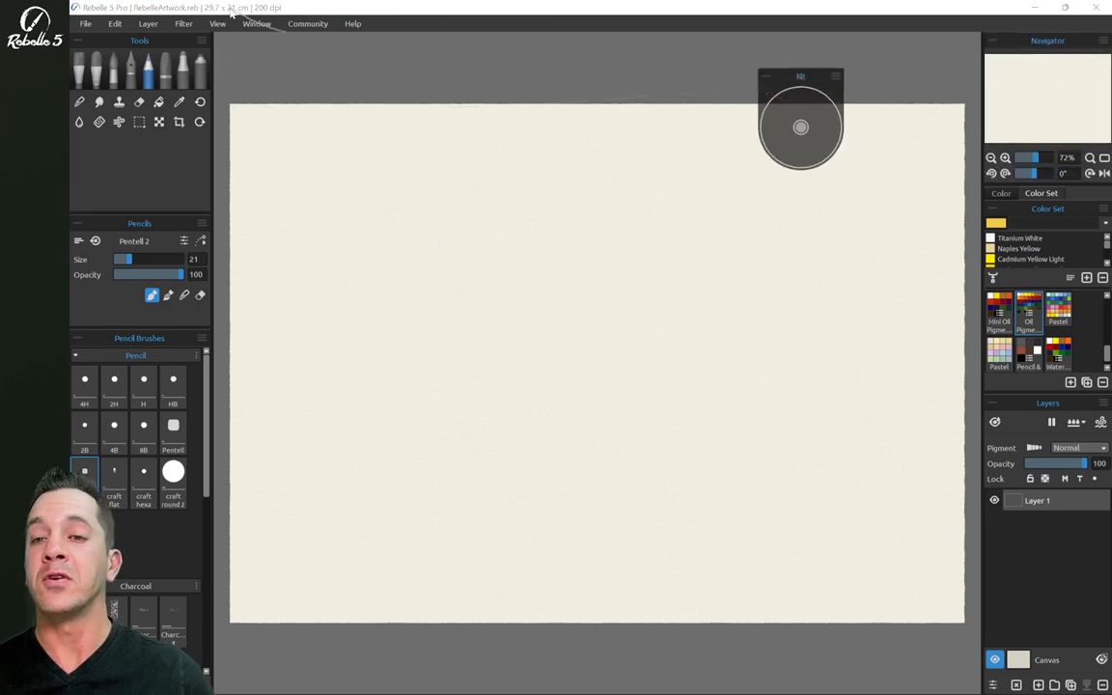
Export the current layout as a preset named 'justice' in the Layouts folder
click(255, 23)
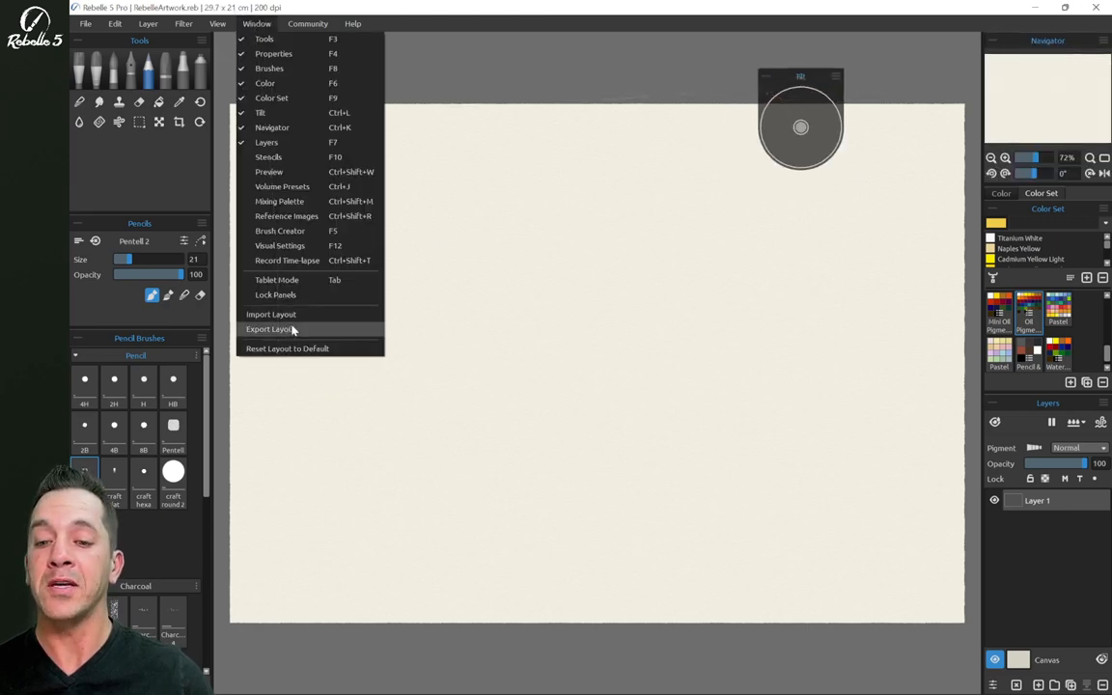
click(271, 328)
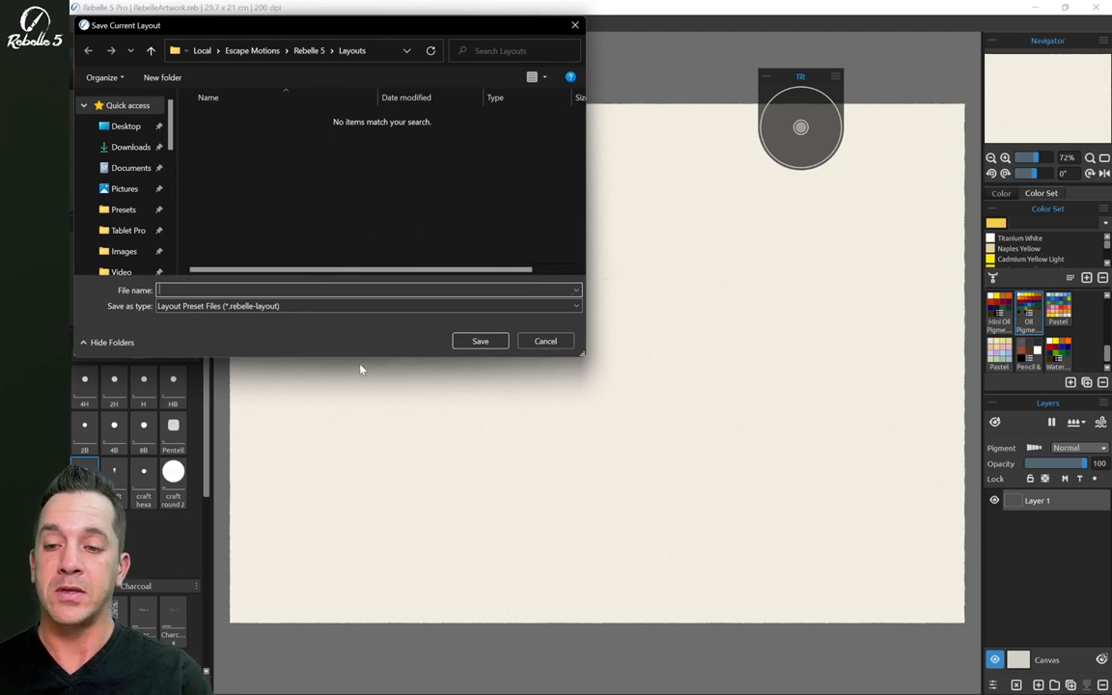
text(justice's cool layou)
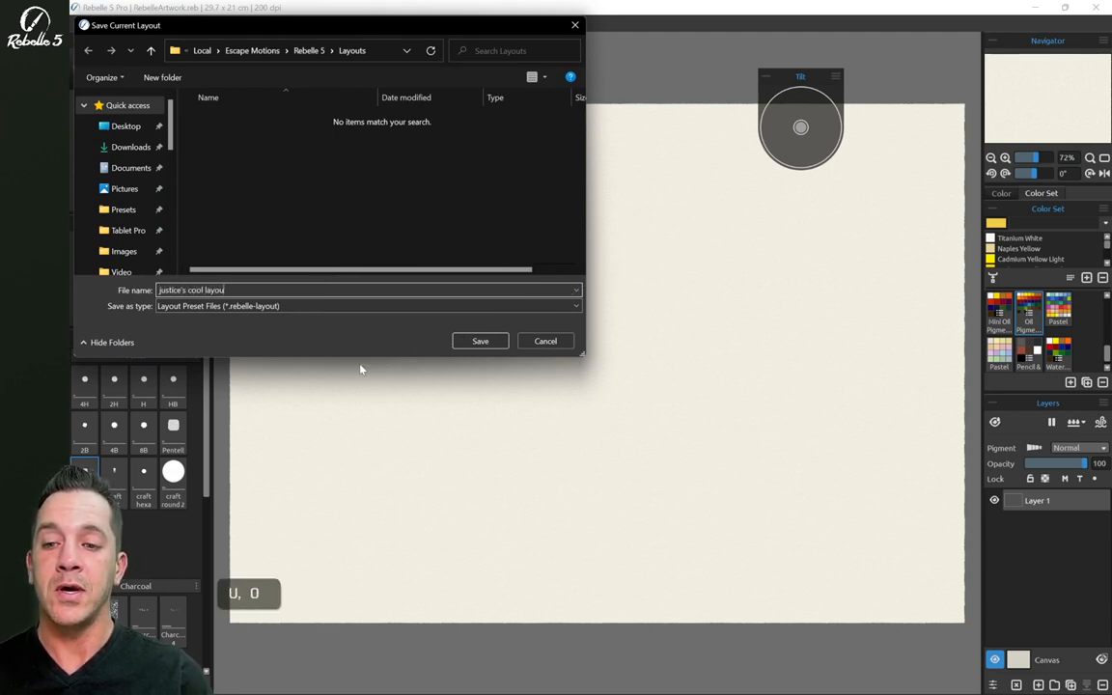
click(479, 340)
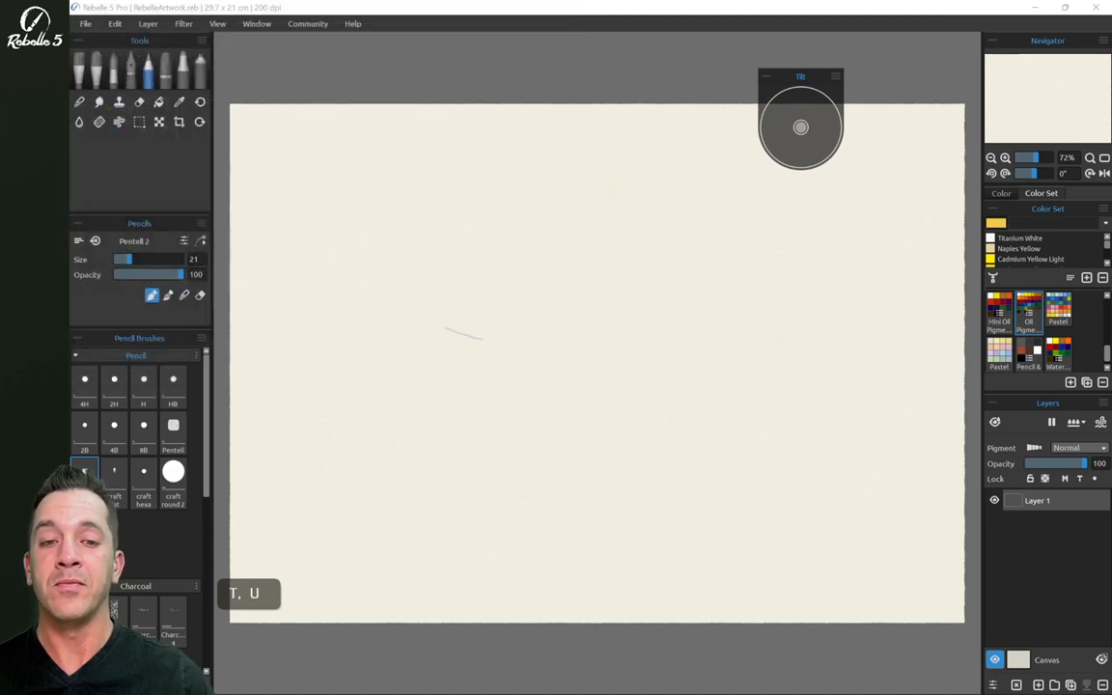
drag(801, 126, 552, 222)
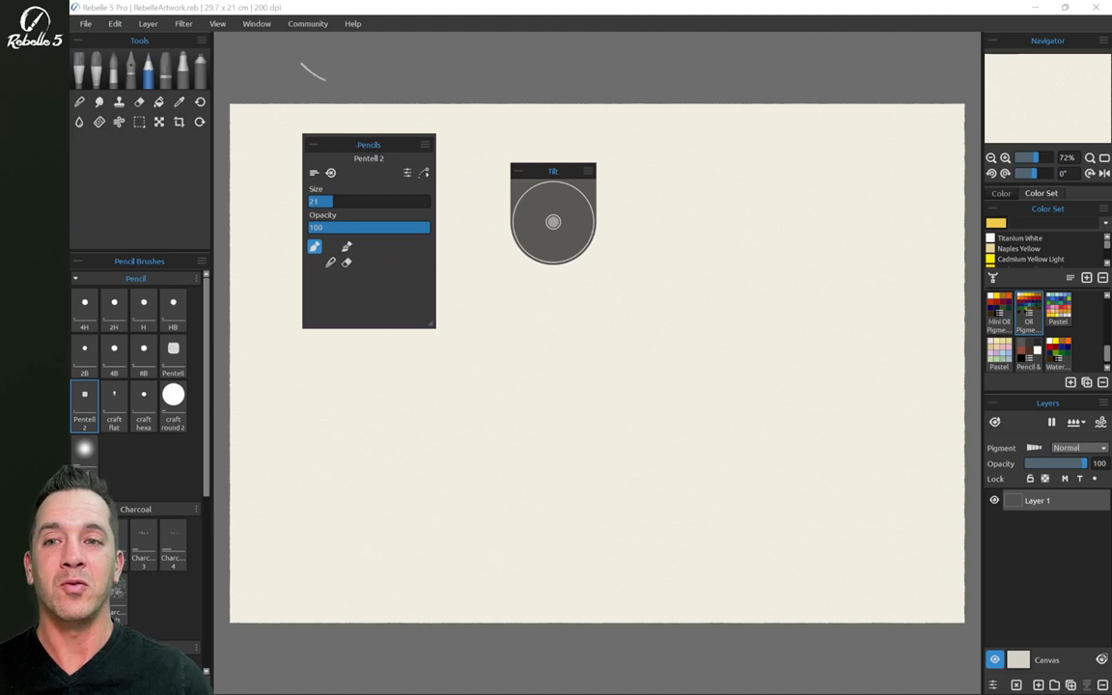
Import the saved .rebelle-layout file so the Pencils panel docks back in place
click(257, 23)
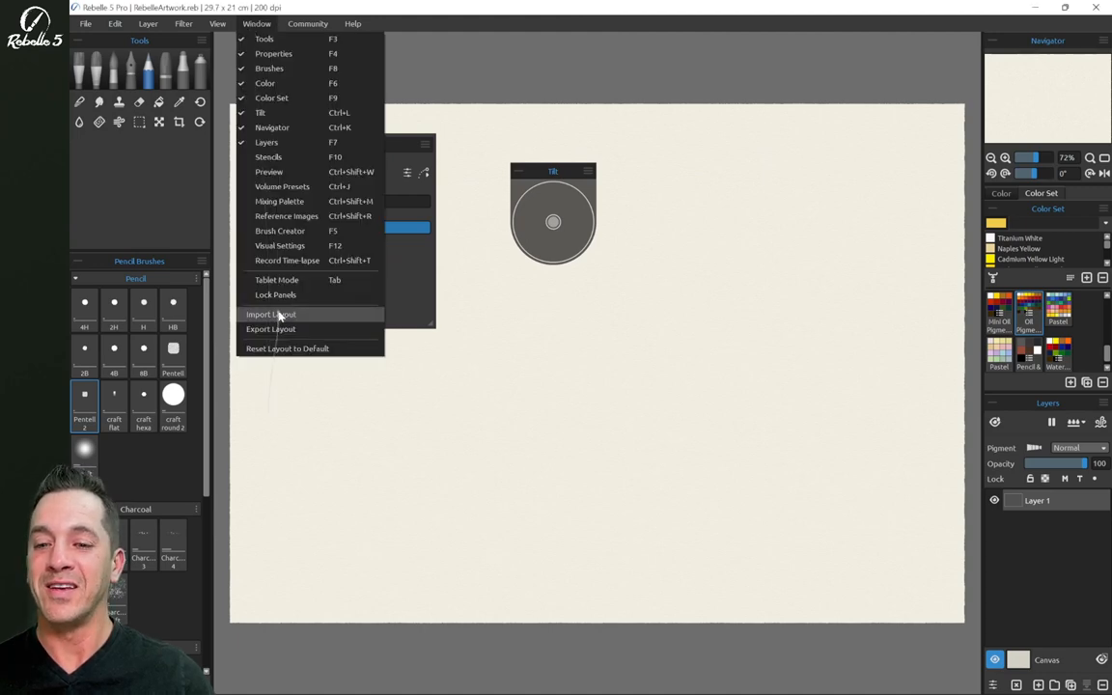
click(270, 313)
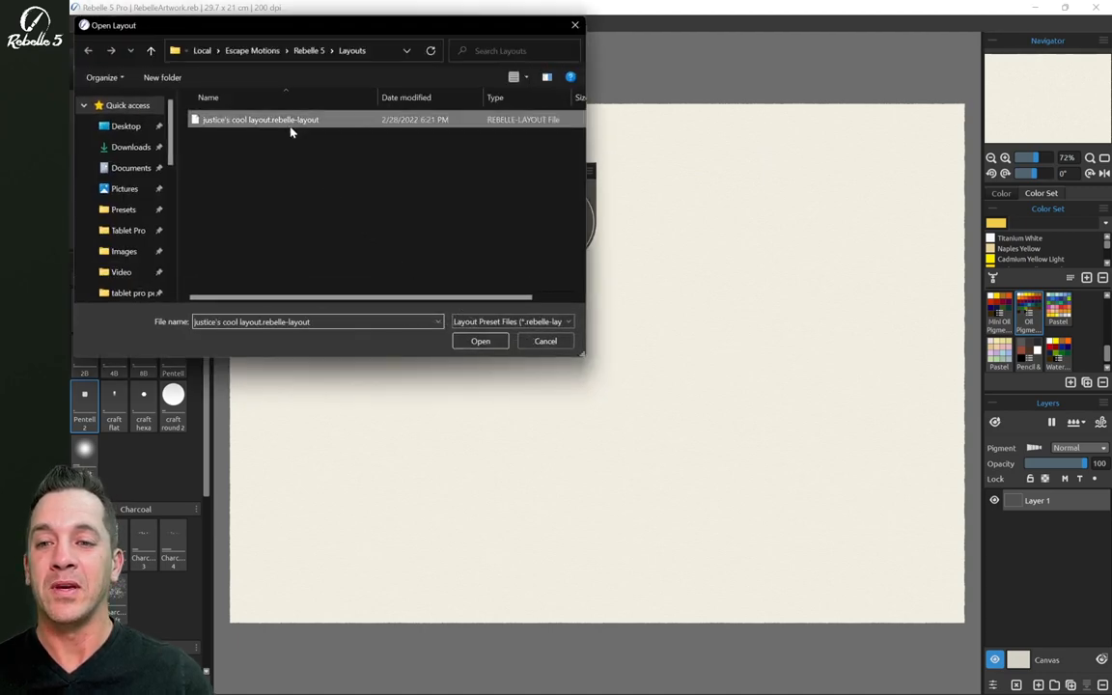
click(479, 340)
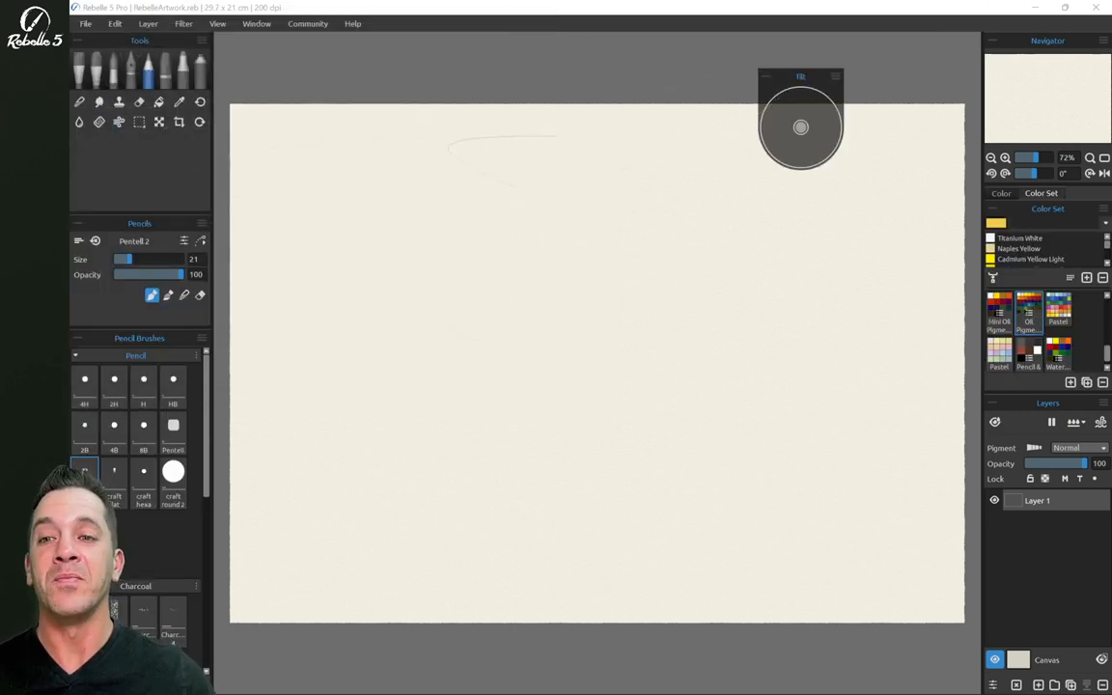
Turn on Tablet Mode from the Window menu and open the Edit menu for preferences
click(257, 23)
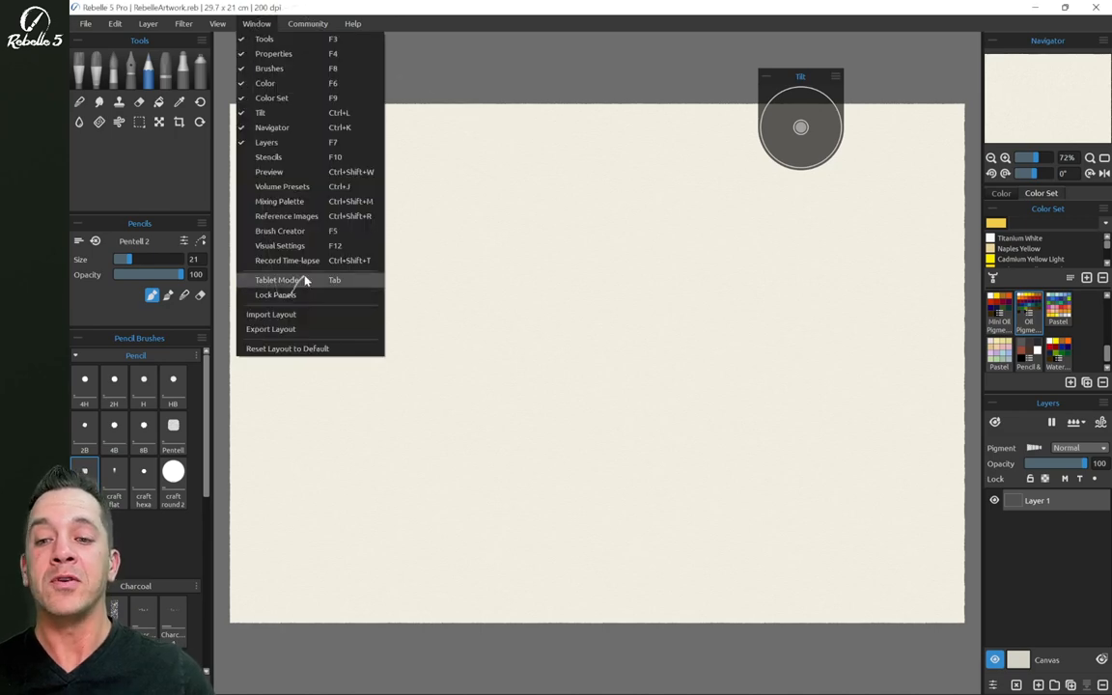
click(276, 294)
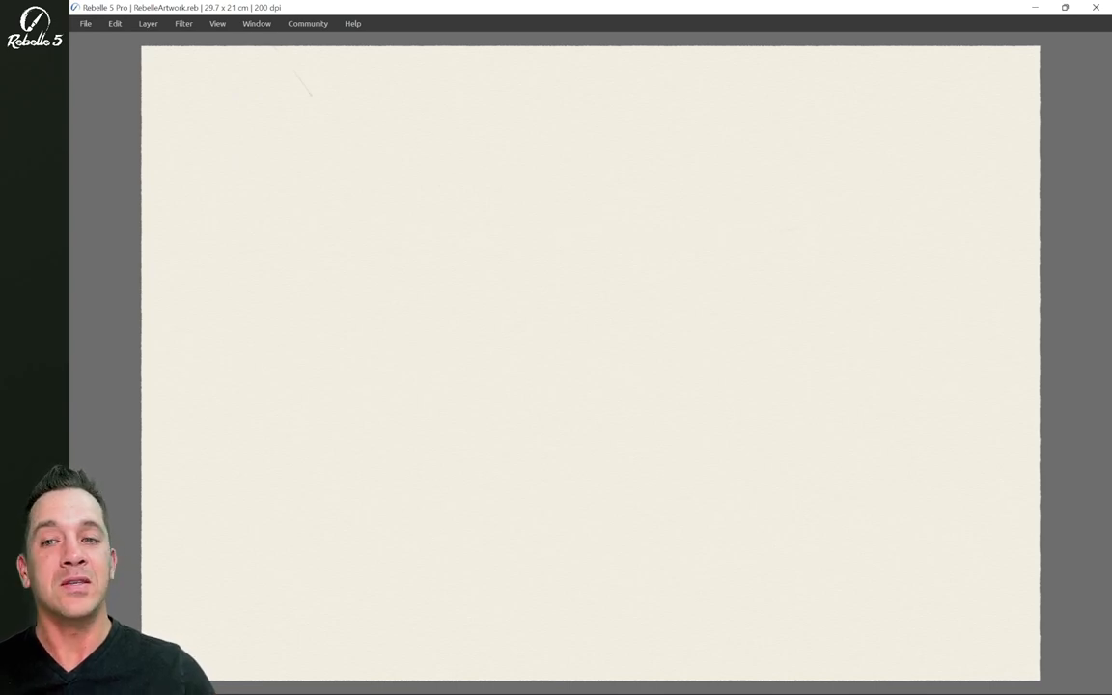
click(116, 23)
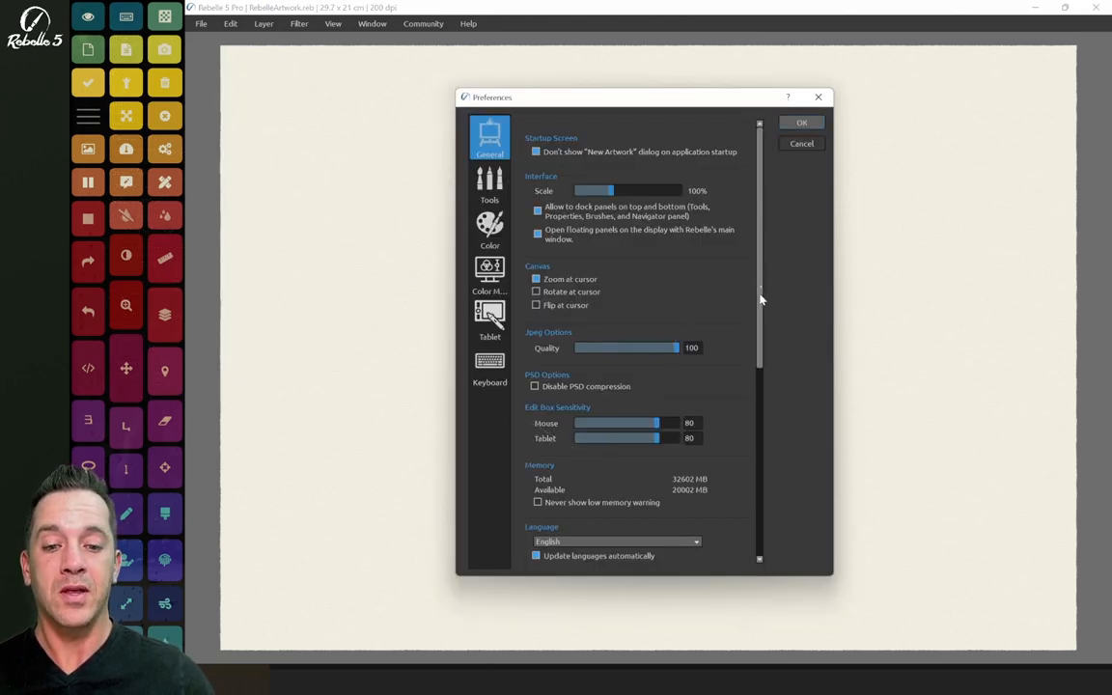
Set tablet-mode panels to appear 'Under the cursor' in Preferences > General and apply
scroll(down, 3)
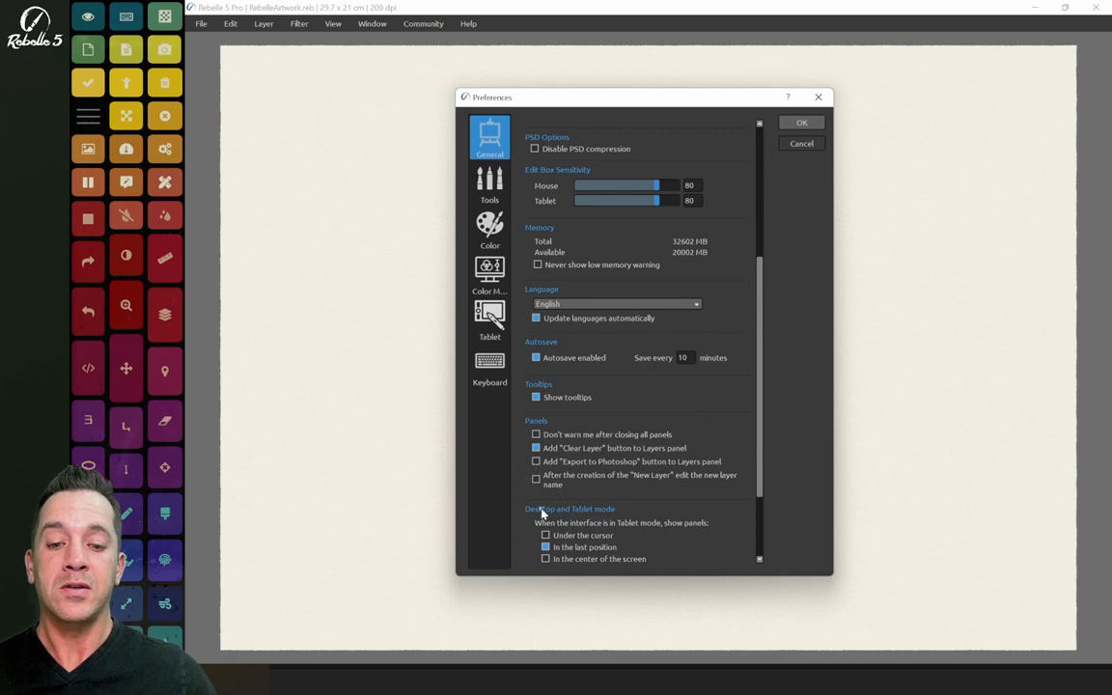
scroll(down, 3)
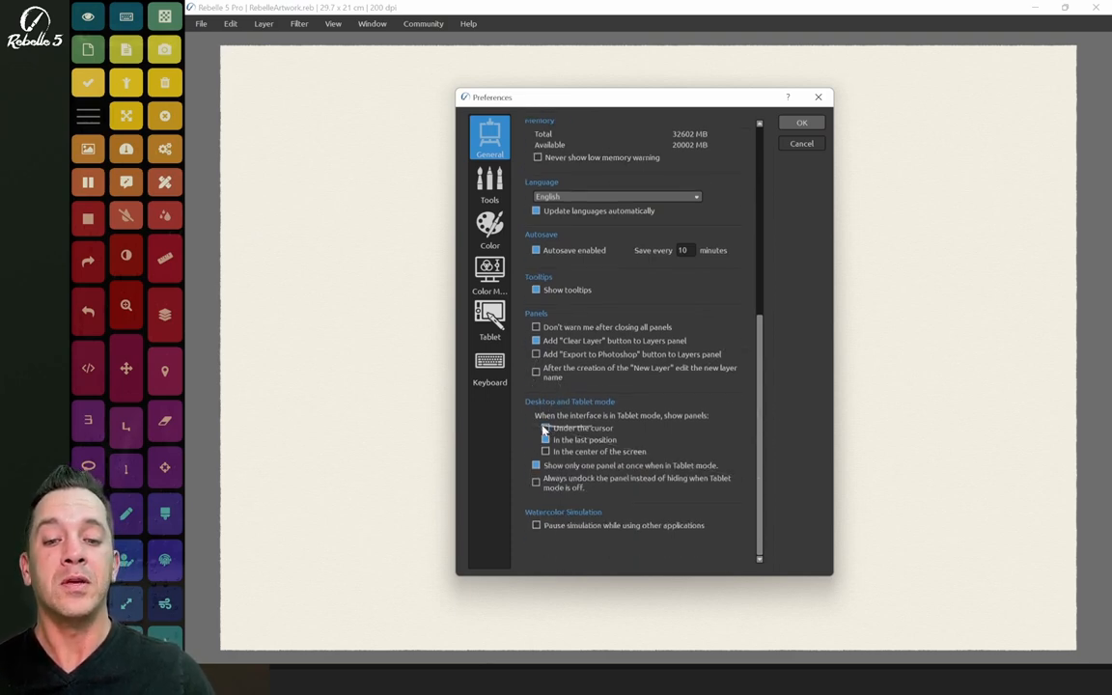
click(544, 452)
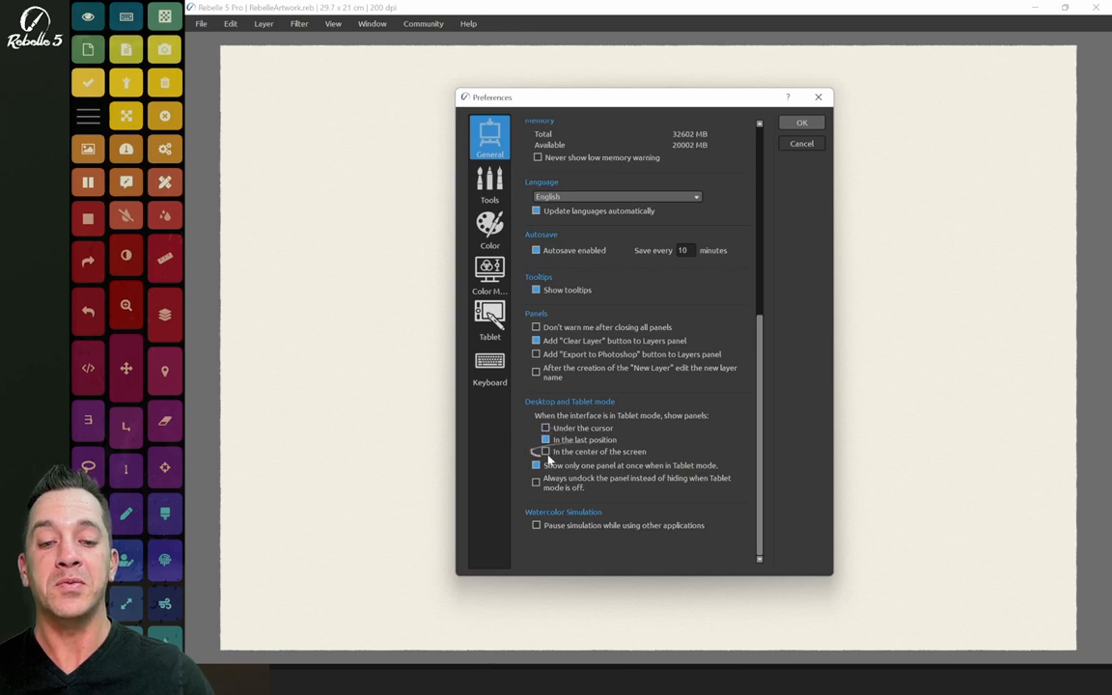
click(547, 440)
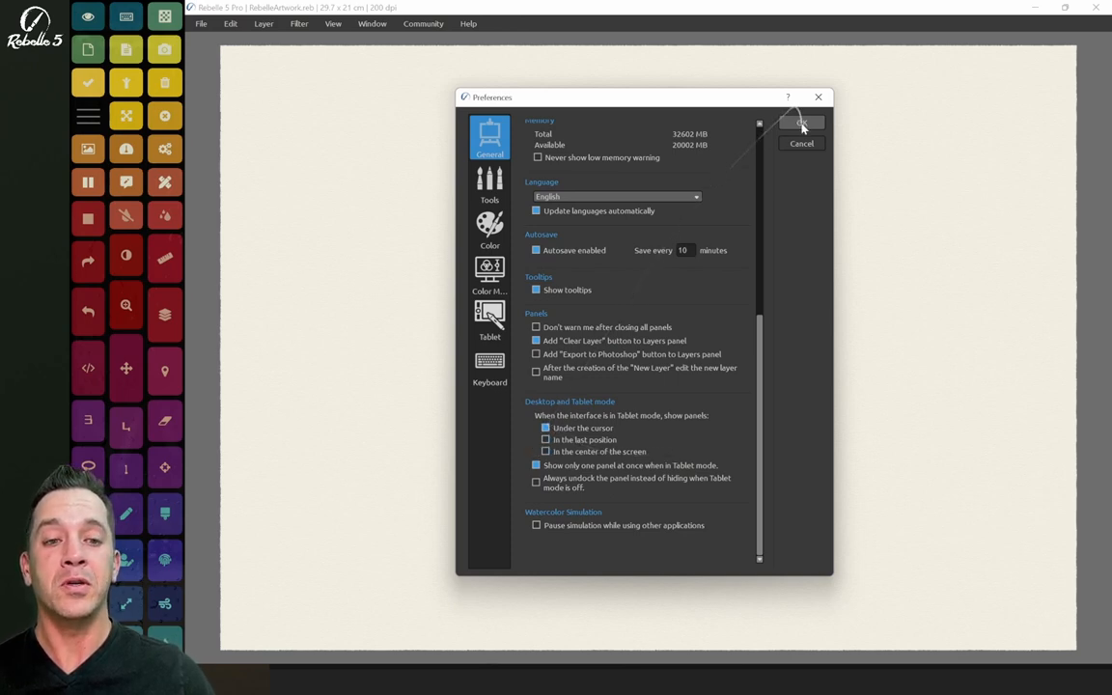
click(801, 124)
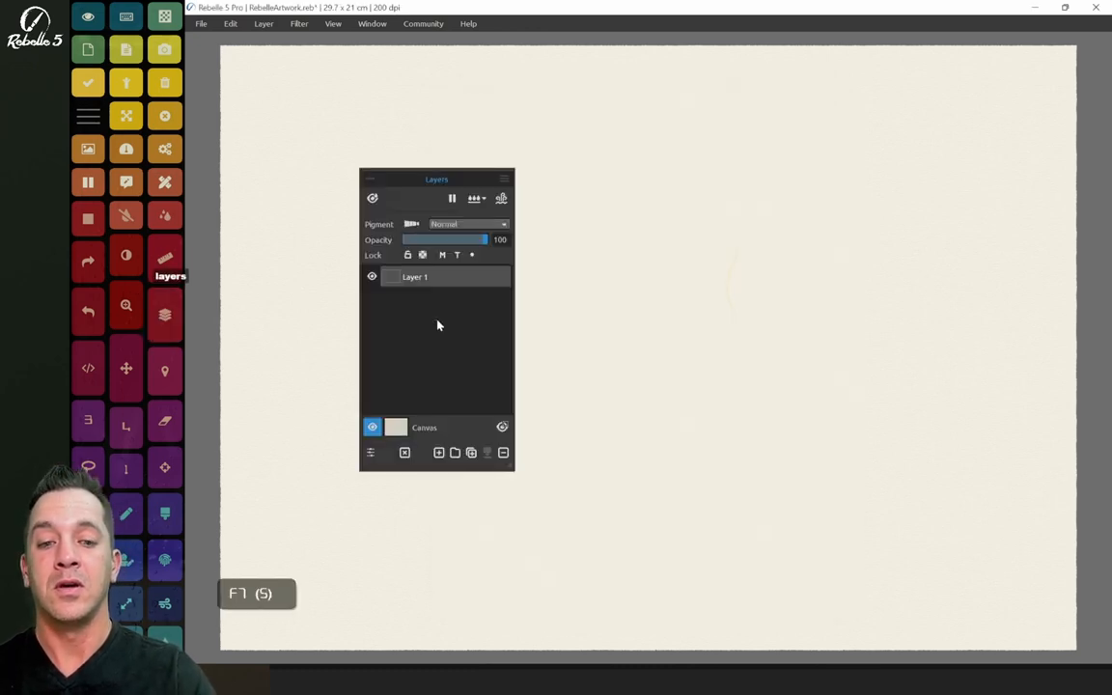
Drag the floating Layers panel from the canvas centre to the window's right side
drag(436, 177, 722, 108)
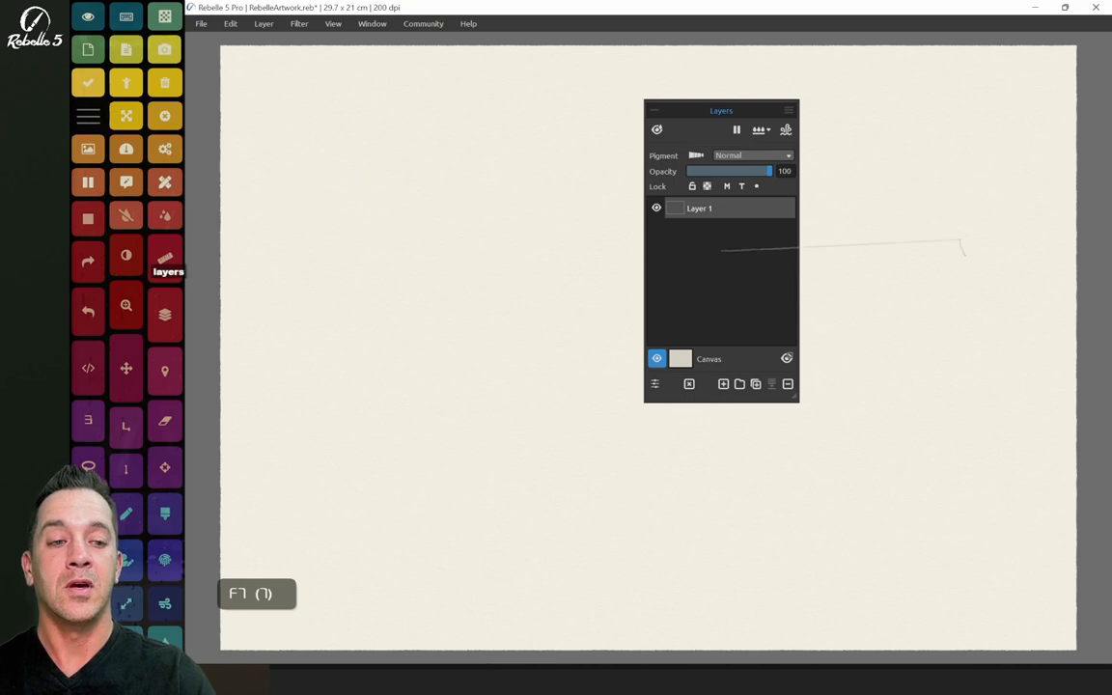
drag(722, 110, 965, 122)
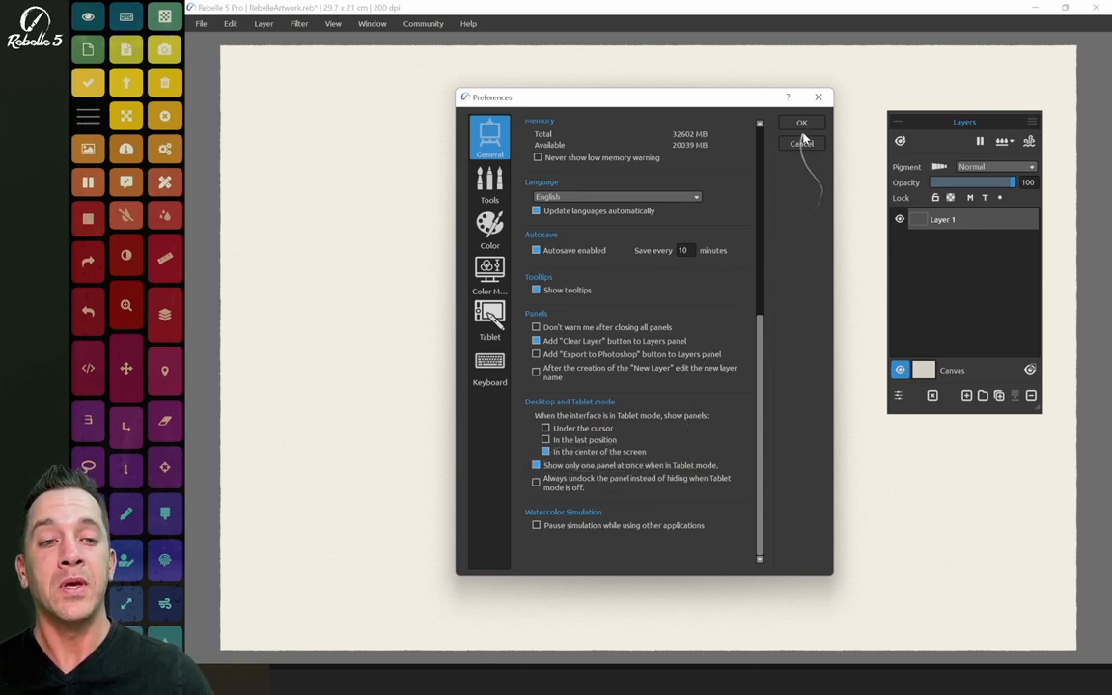
Confirm Preferences, centre the Layers panel, then show and hide Brush Creator with F8
click(801, 123)
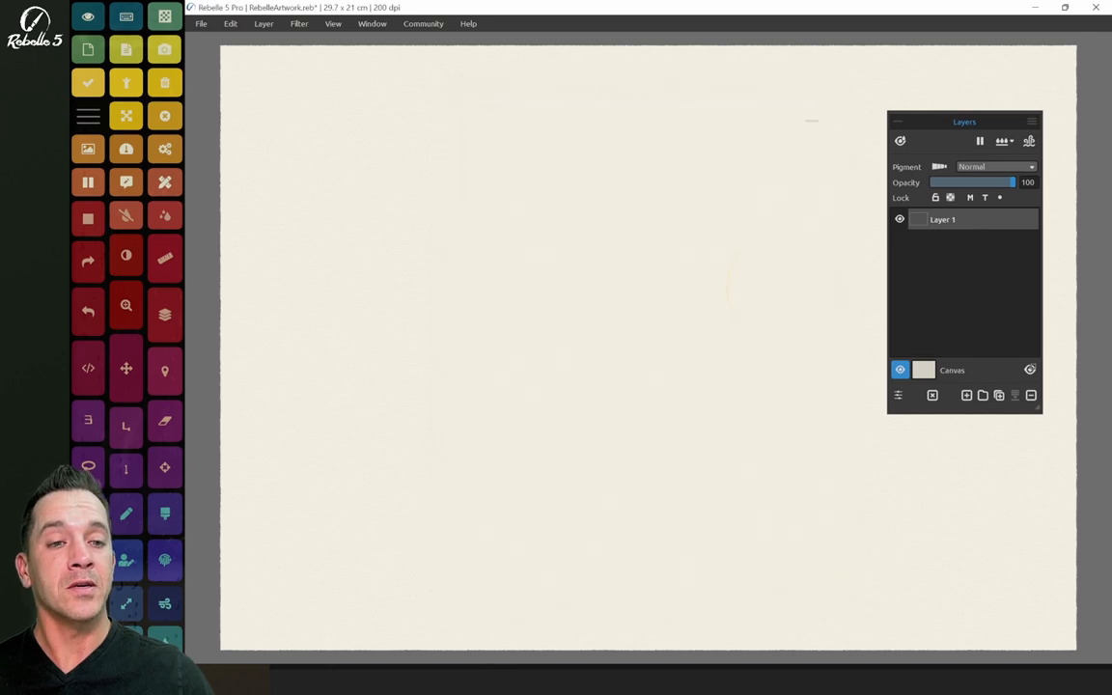
drag(965, 119, 637, 182)
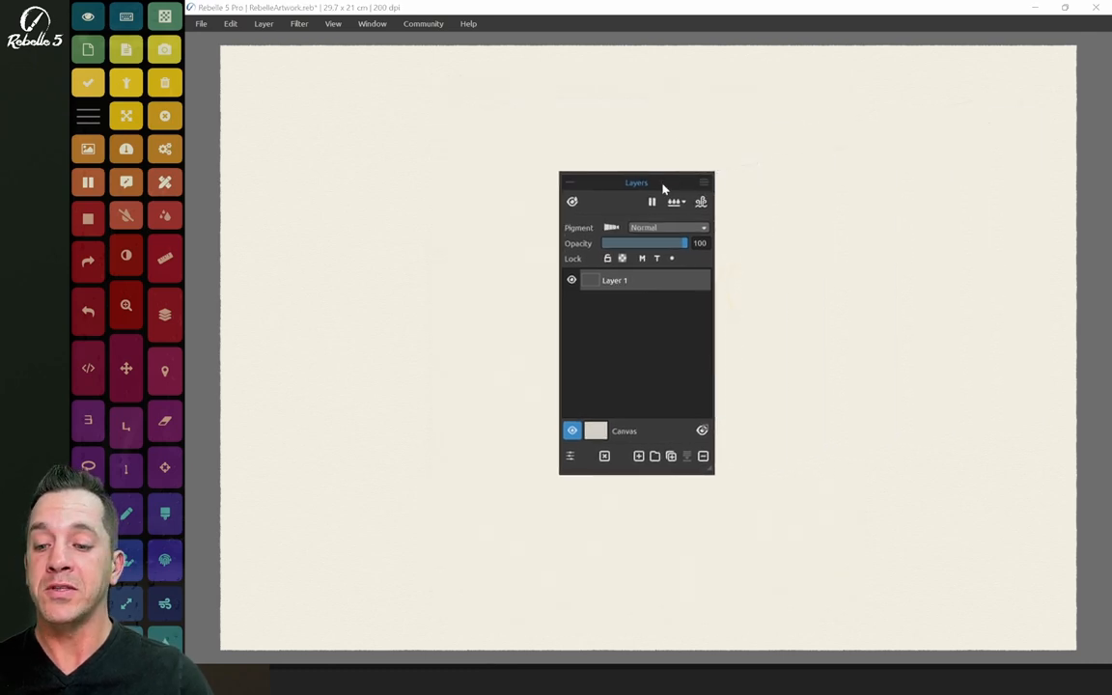
key(F8)
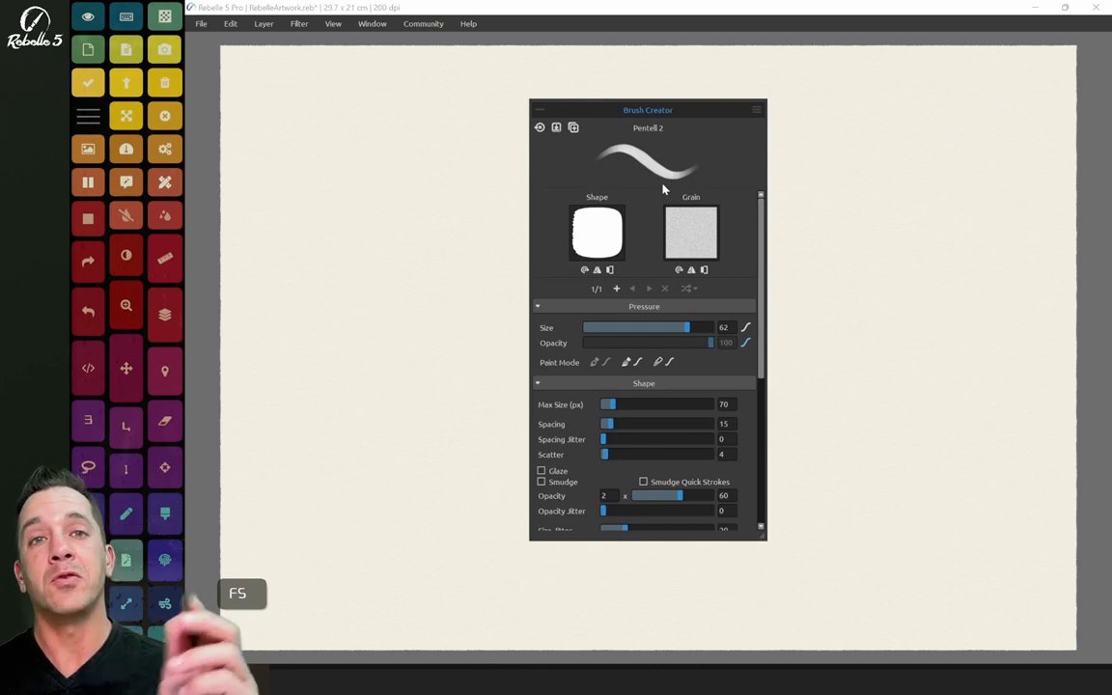
key(F8)
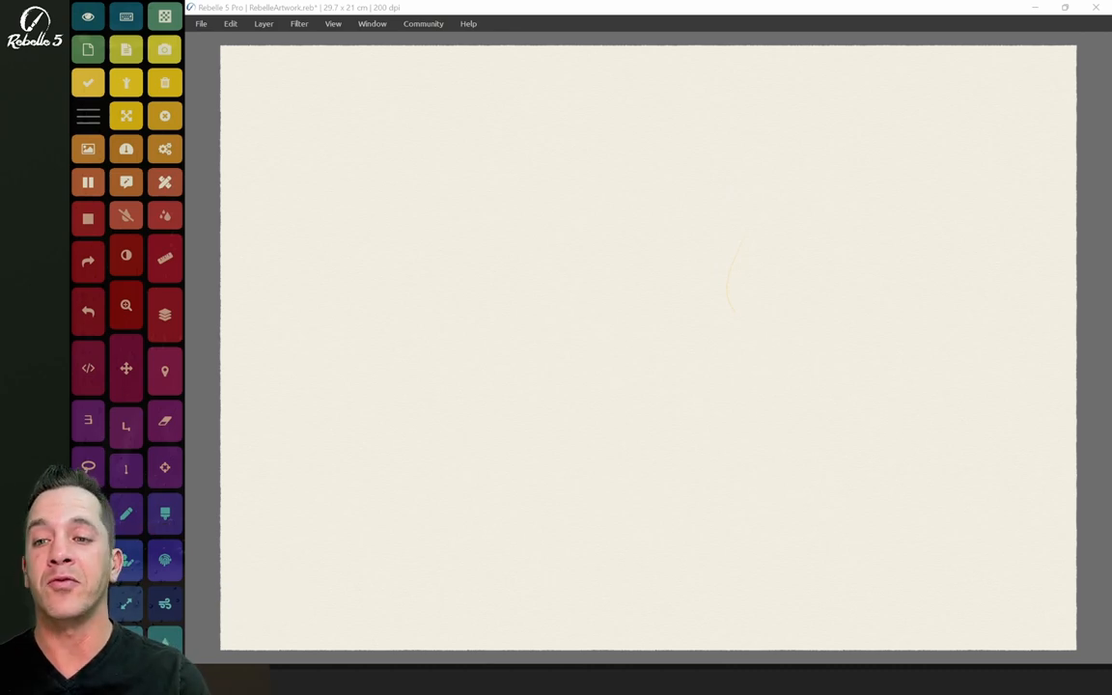
drag(502, 124, 541, 120)
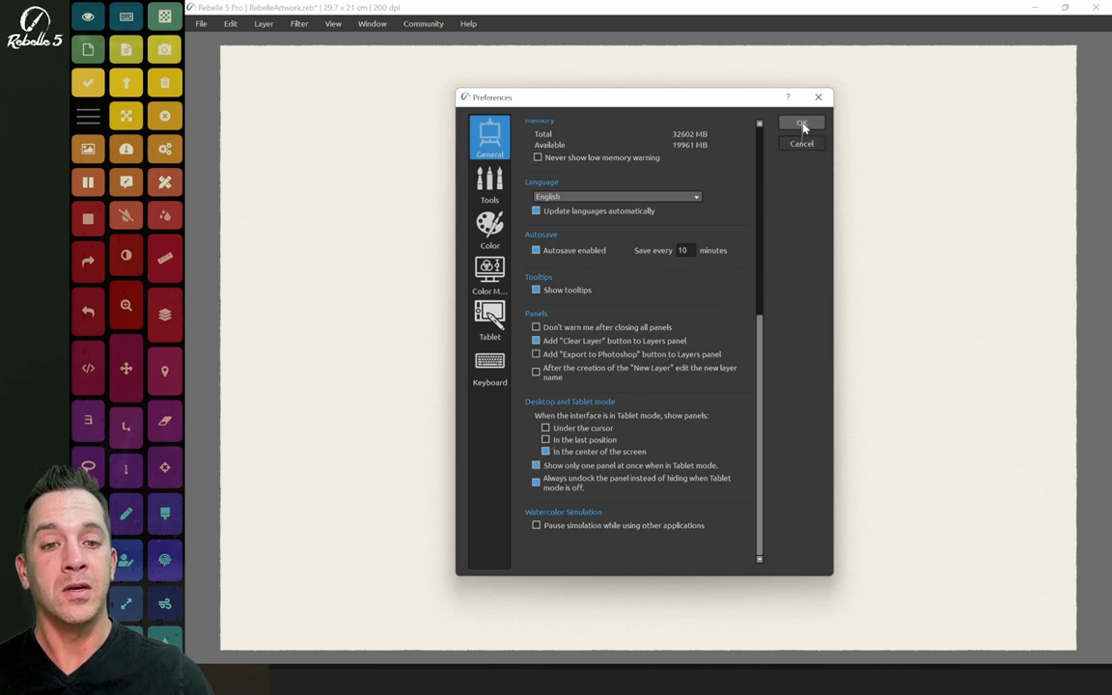
Apply the Preferences changes, then show and put away the floating Brush Creator panel
click(801, 124)
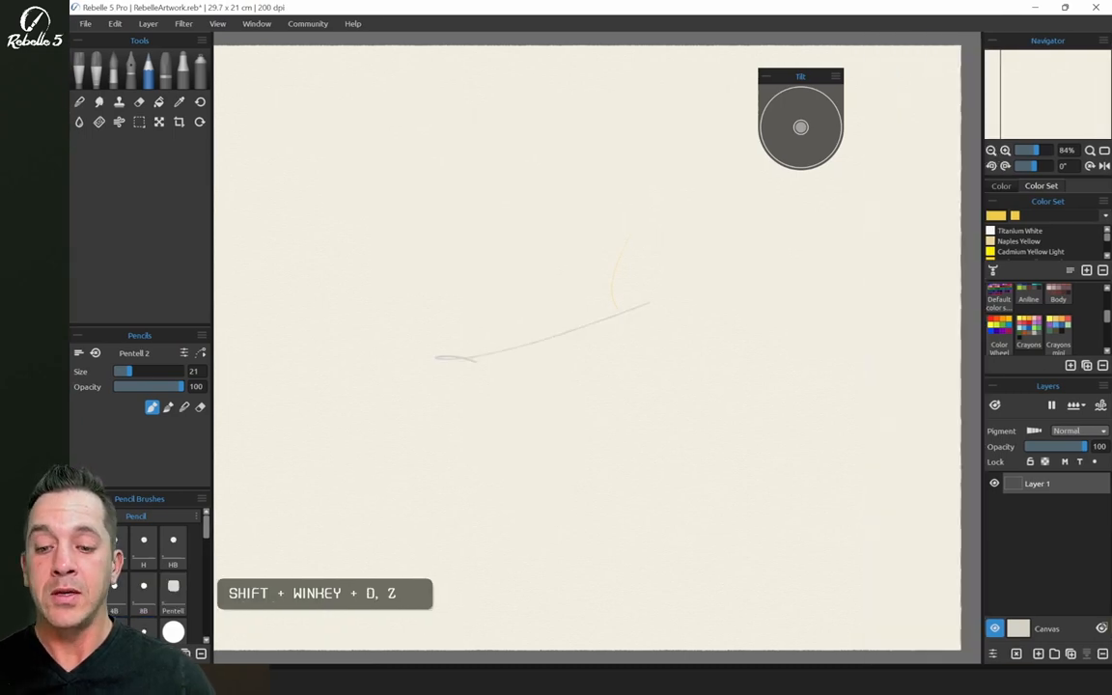
key(ctrl+z)
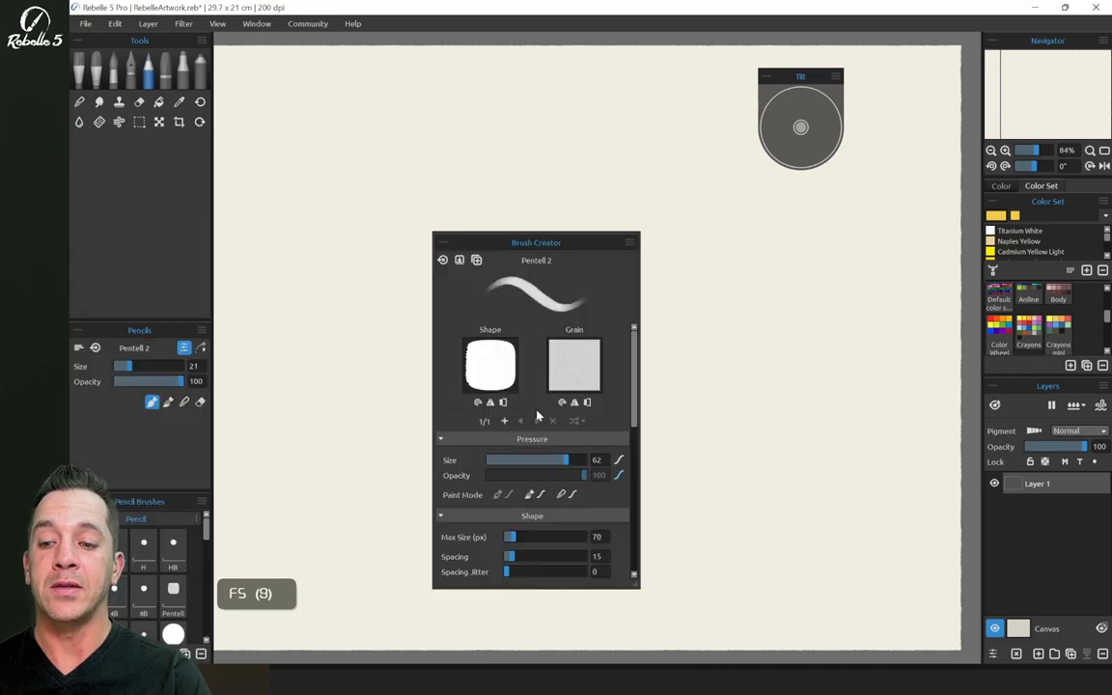
key(F3)
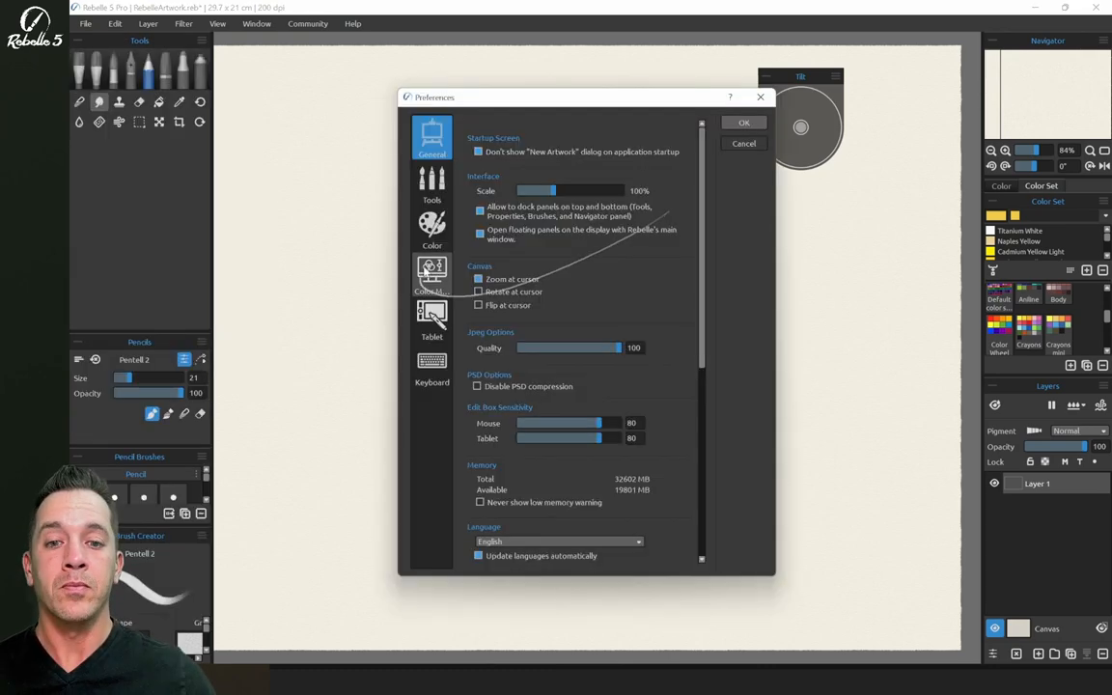
mouse_move(627, 236)
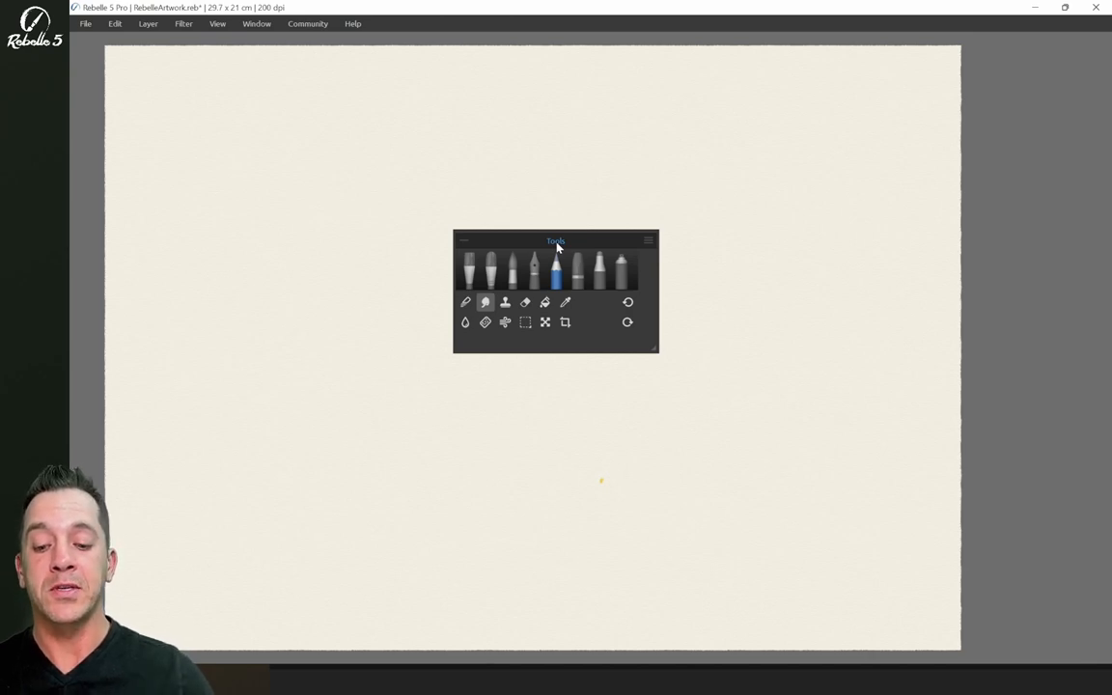
Show the Tools panel floating in tablet mode, then return to the docked interface
key(f3)
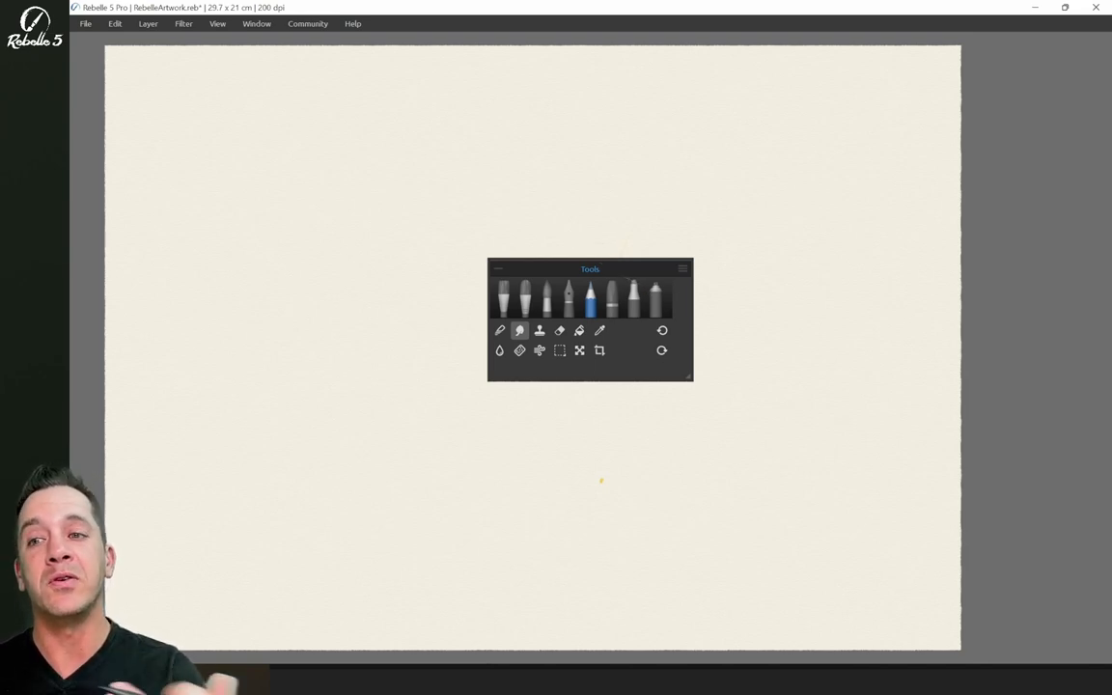
click(257, 23)
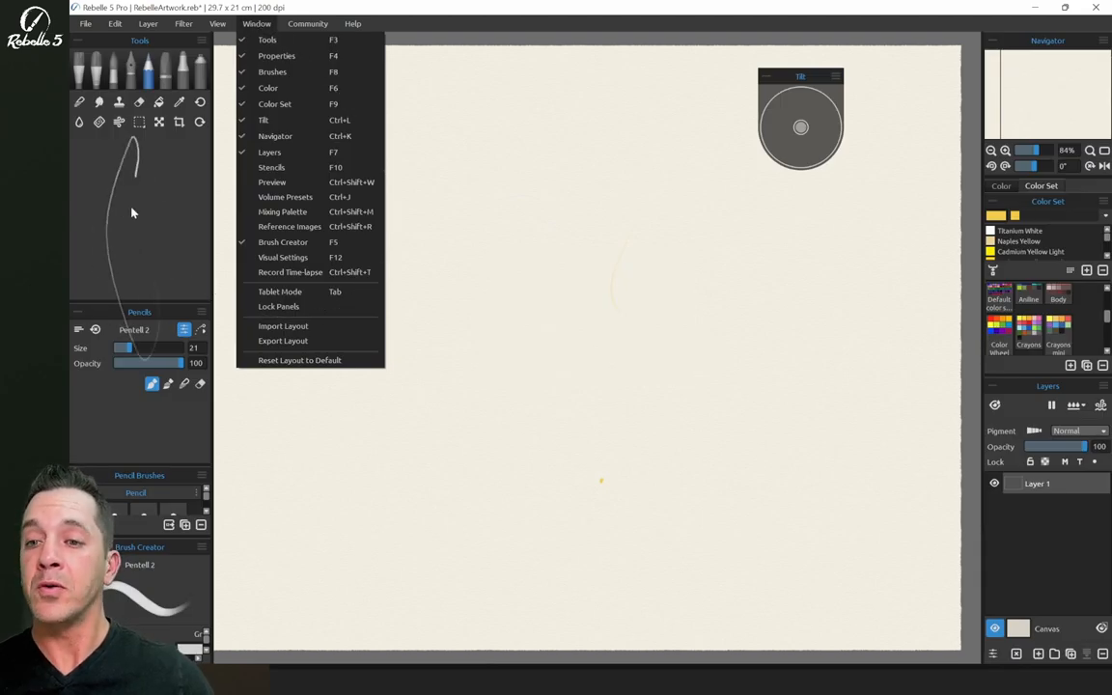
mouse_move(302, 292)
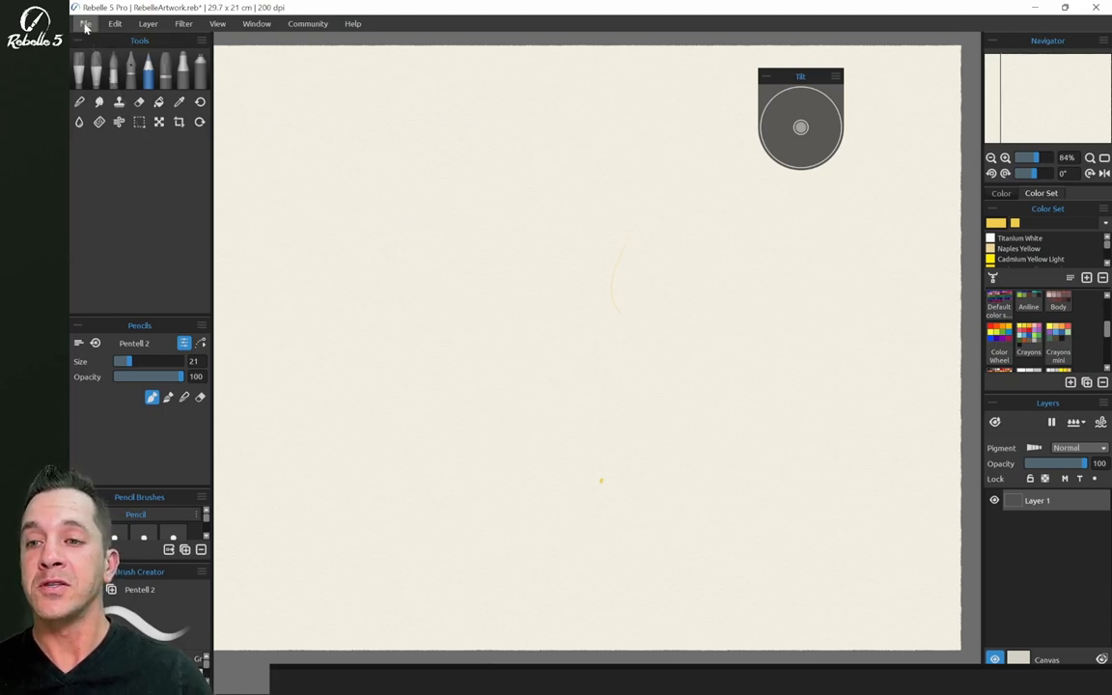
mouse_move(183, 23)
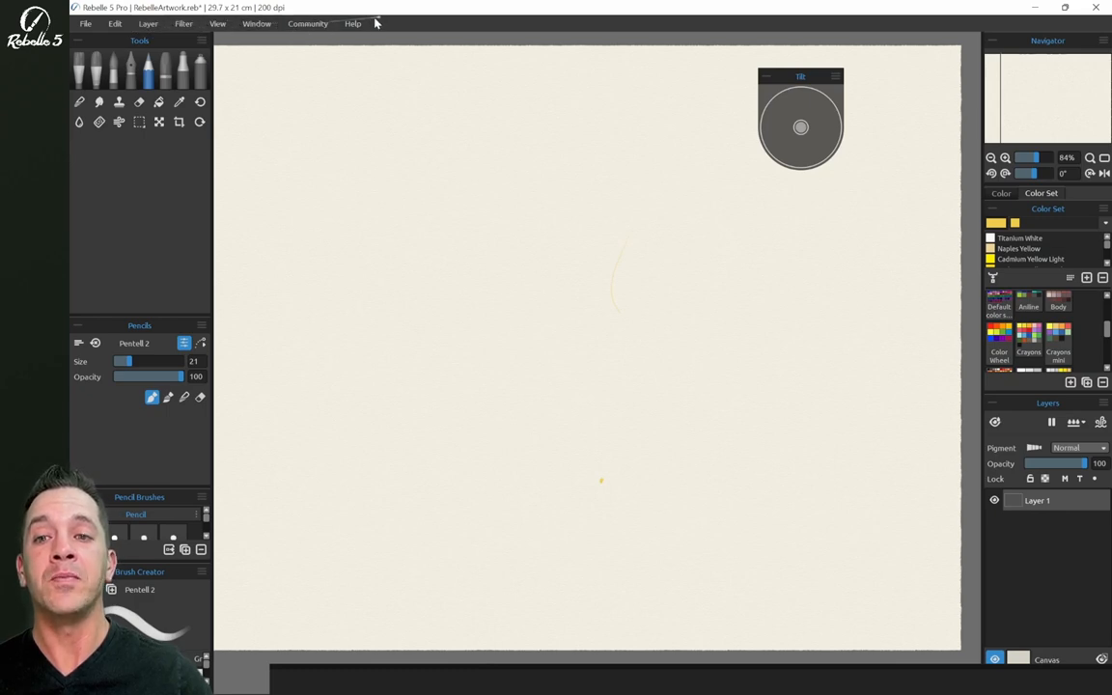
Open the Rebelle user manual from the Help menu
click(352, 23)
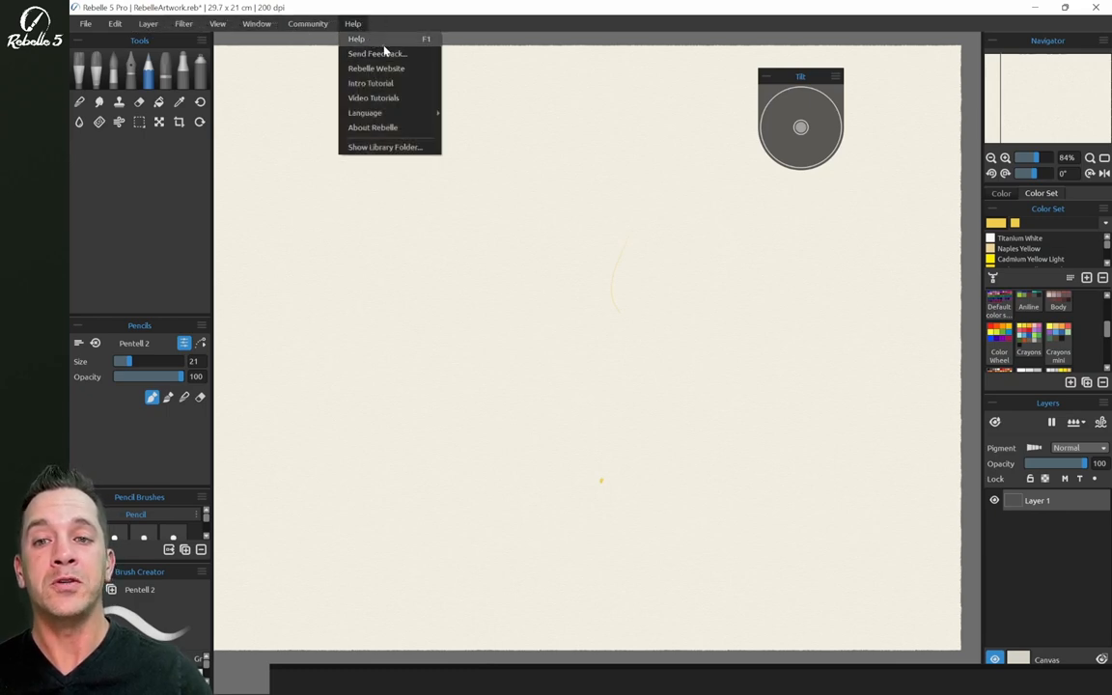
click(409, 50)
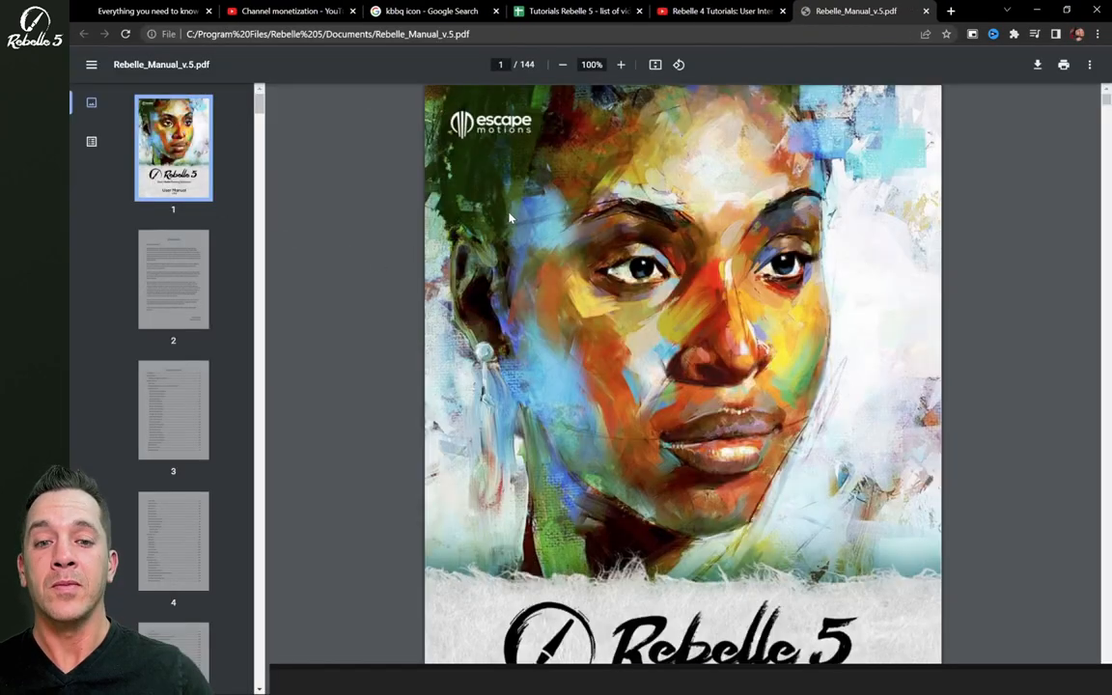
Scroll the Rebelle 5 manual PDF down to the Express Oils tool modes on page 26
scroll(down, 3)
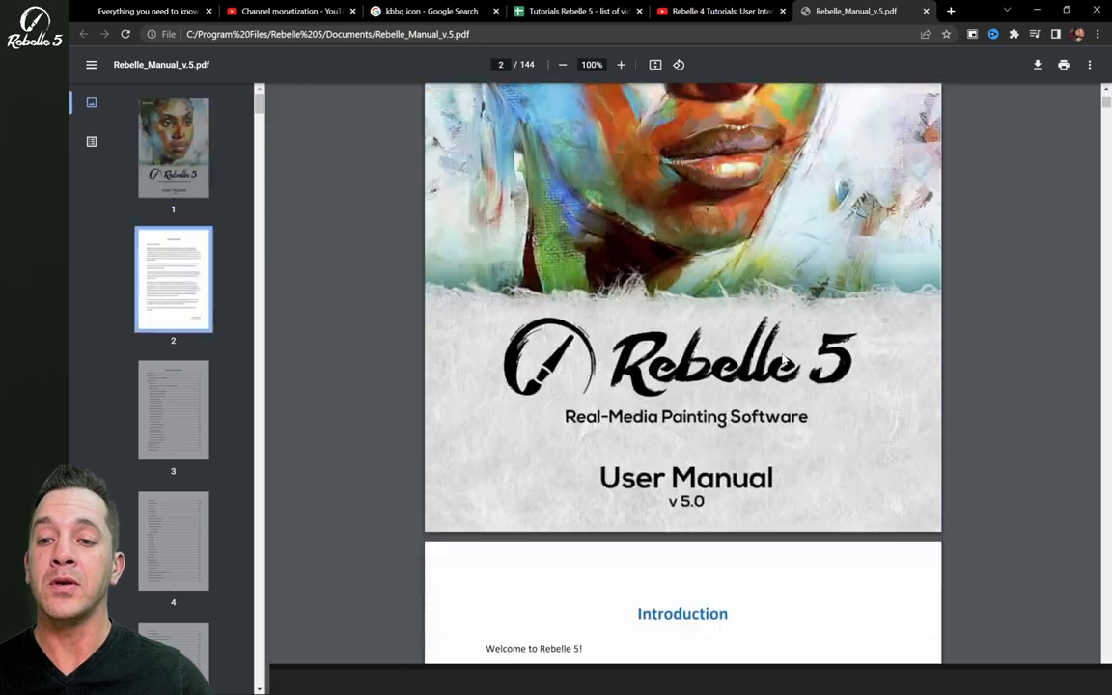
scroll(down, 3)
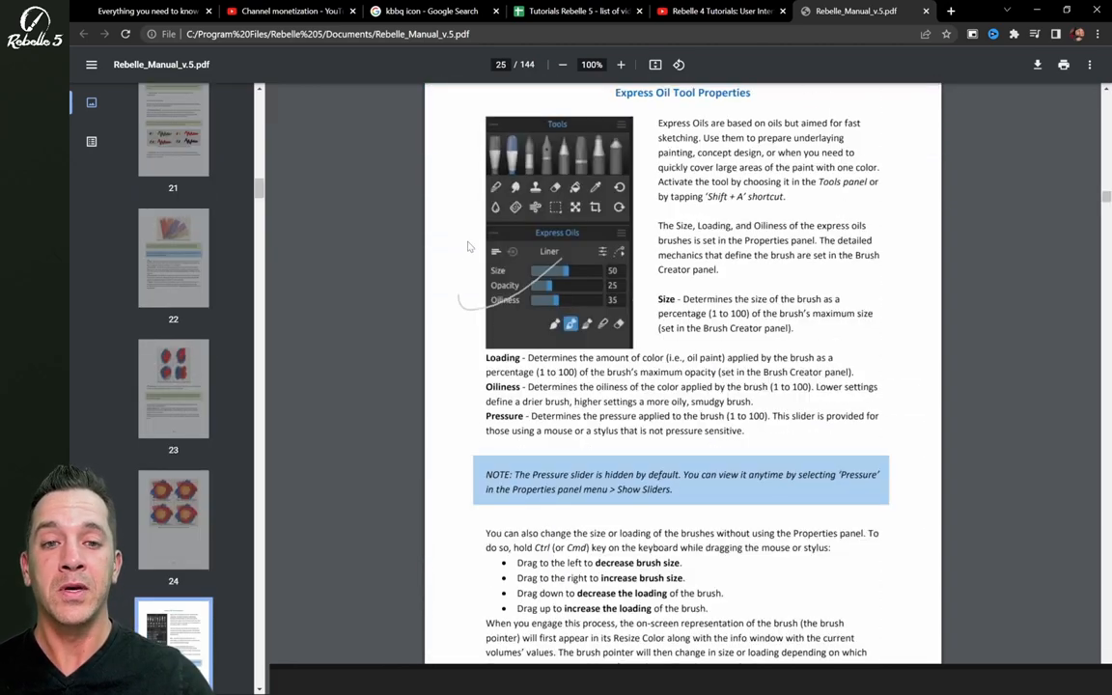
scroll(down, 3)
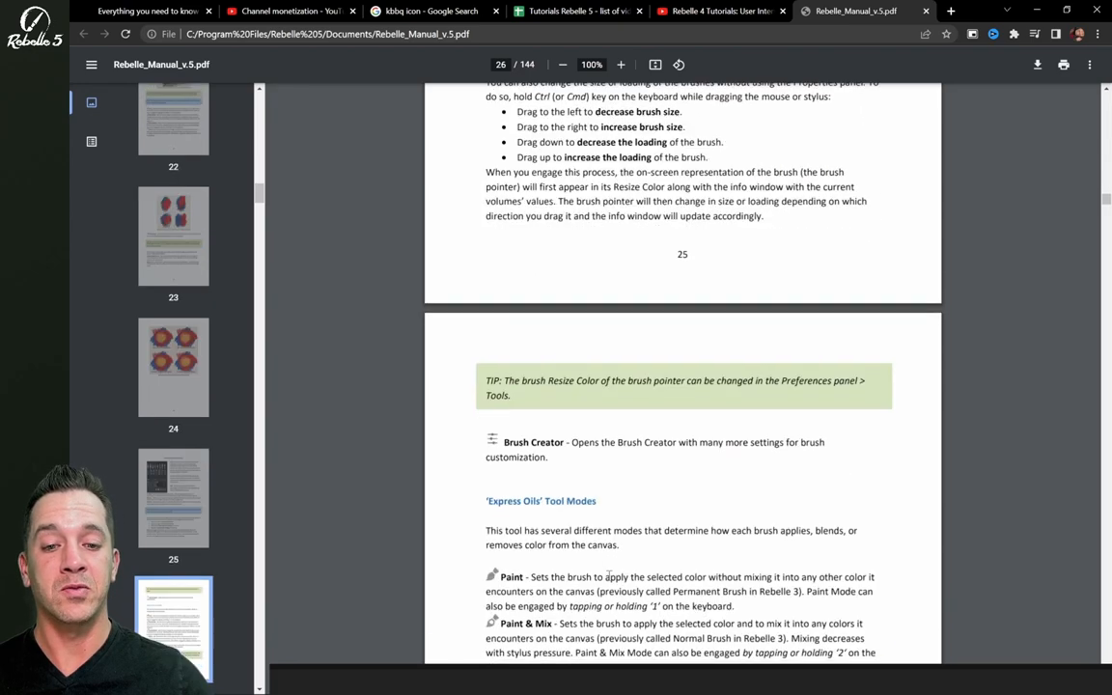
scroll(down, 3)
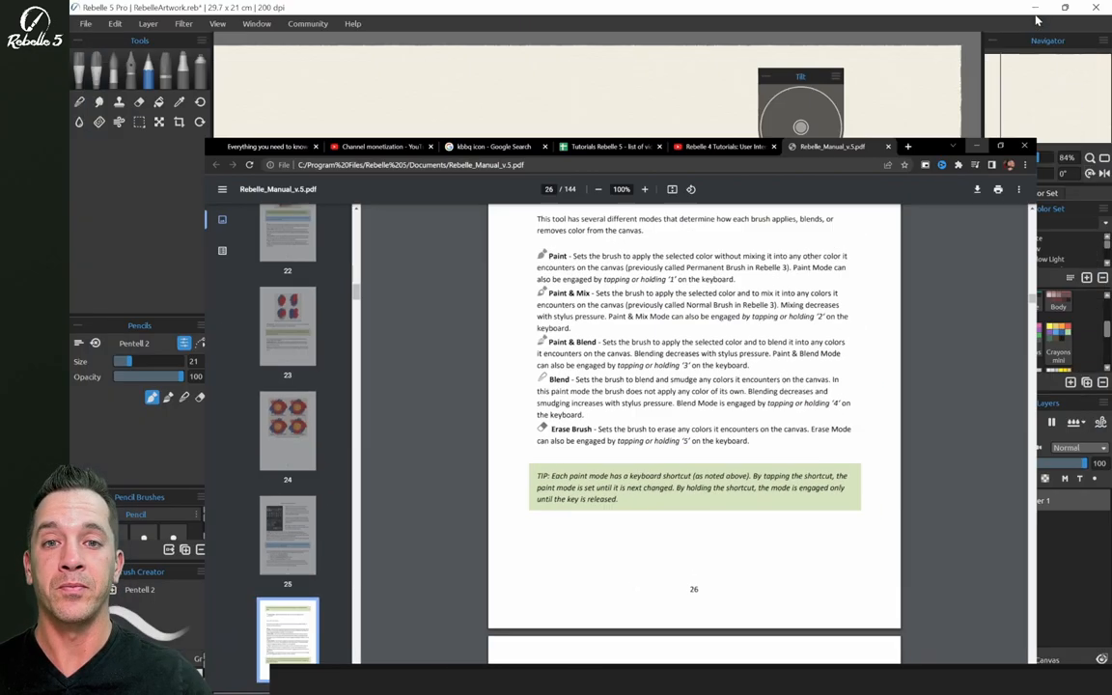
Show the Help menu with its list of interface languages
click(351, 23)
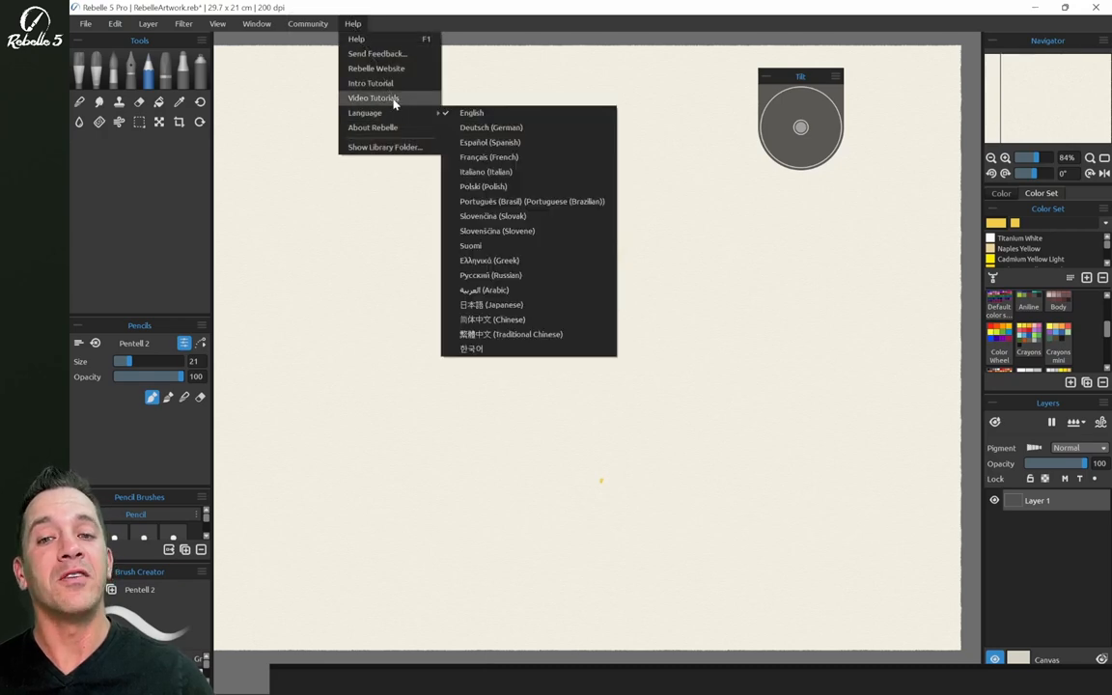
mouse_move(374, 112)
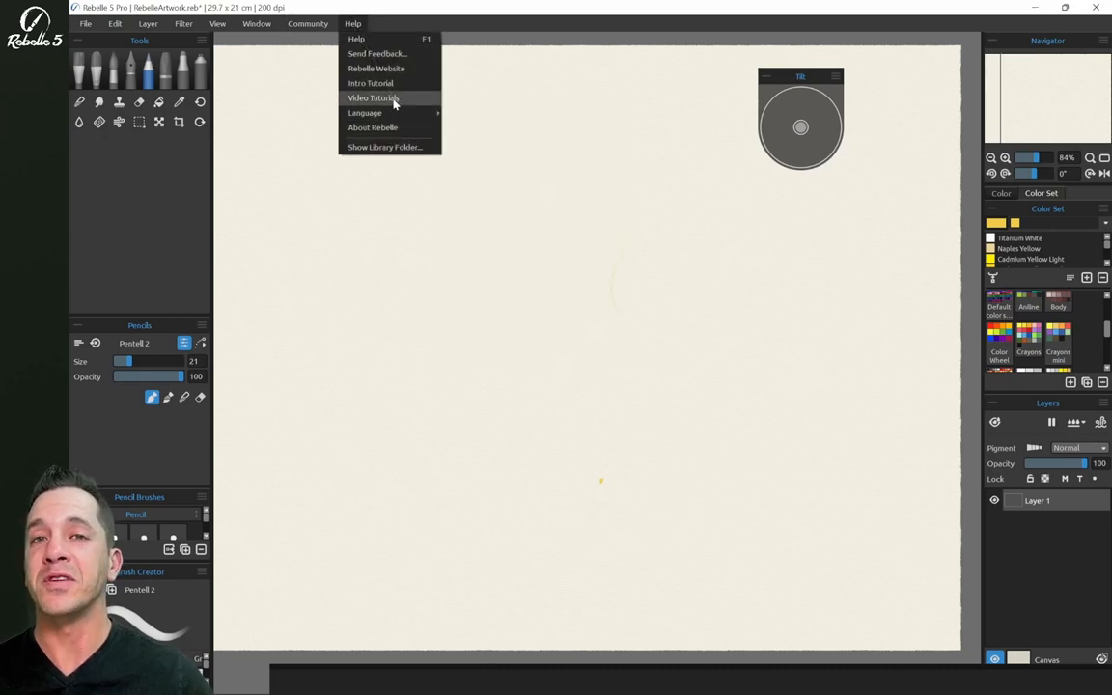
mouse_move(519, 147)
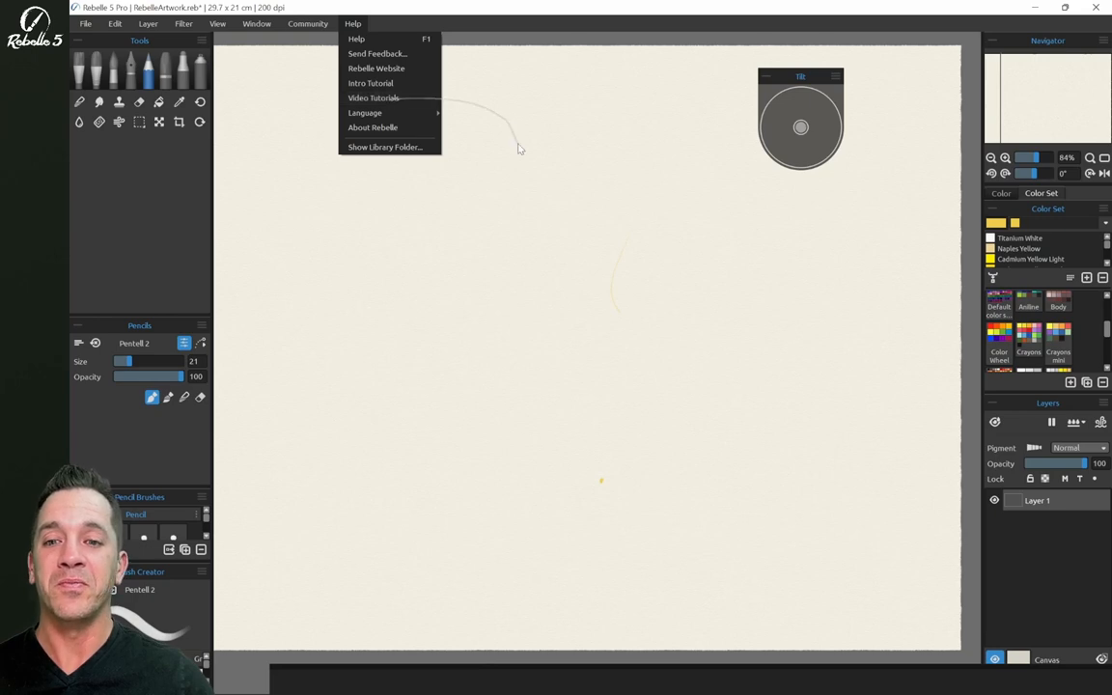